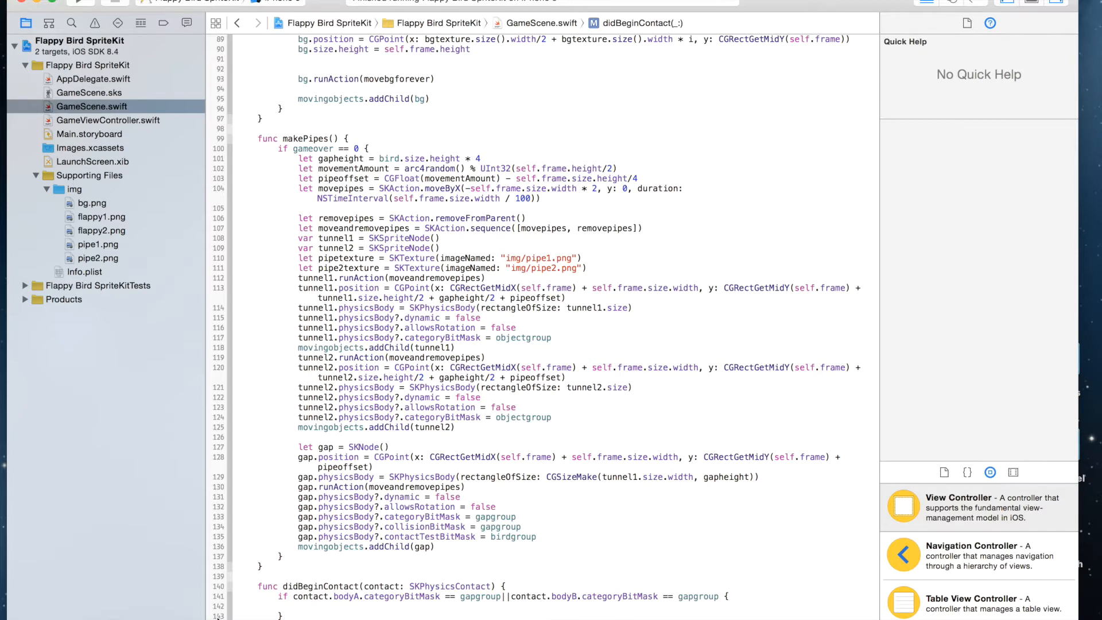
- Increment score with score++ and set scorelabel.text to "\(score)" in didBeginContact
{"action": "type", "text": "score"}
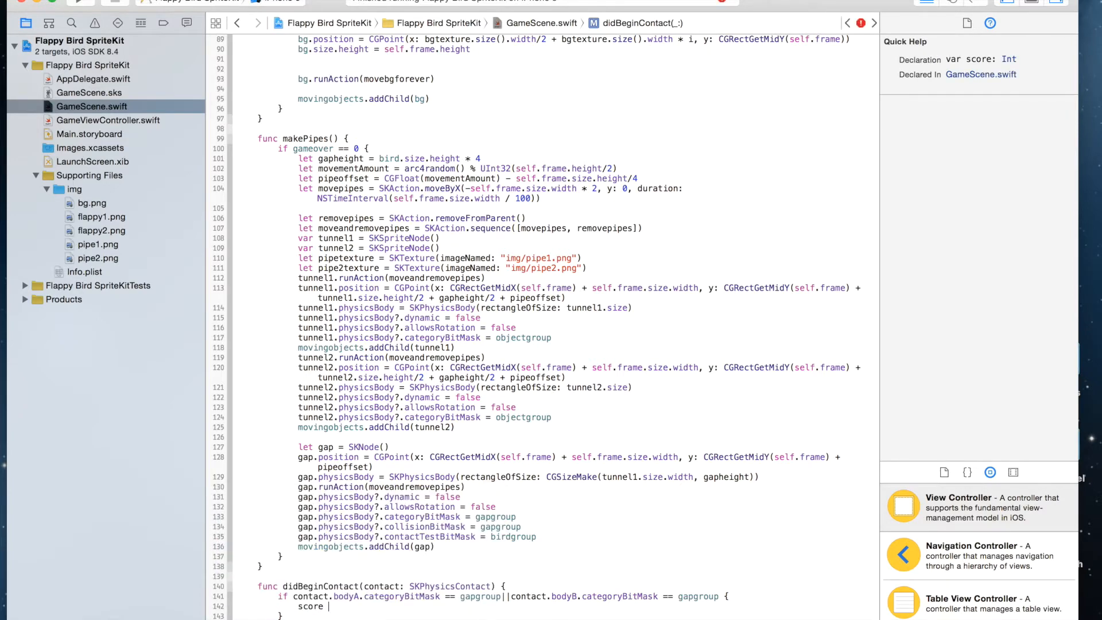
{"action": "type", "text": "++"}
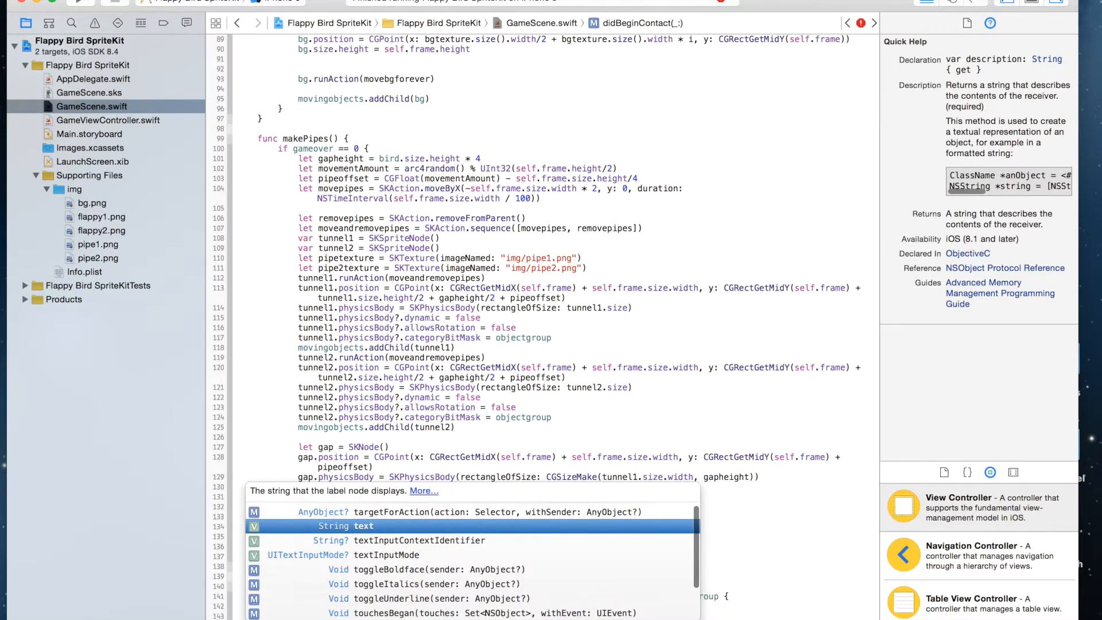
{"action": "key", "text": "escape"}
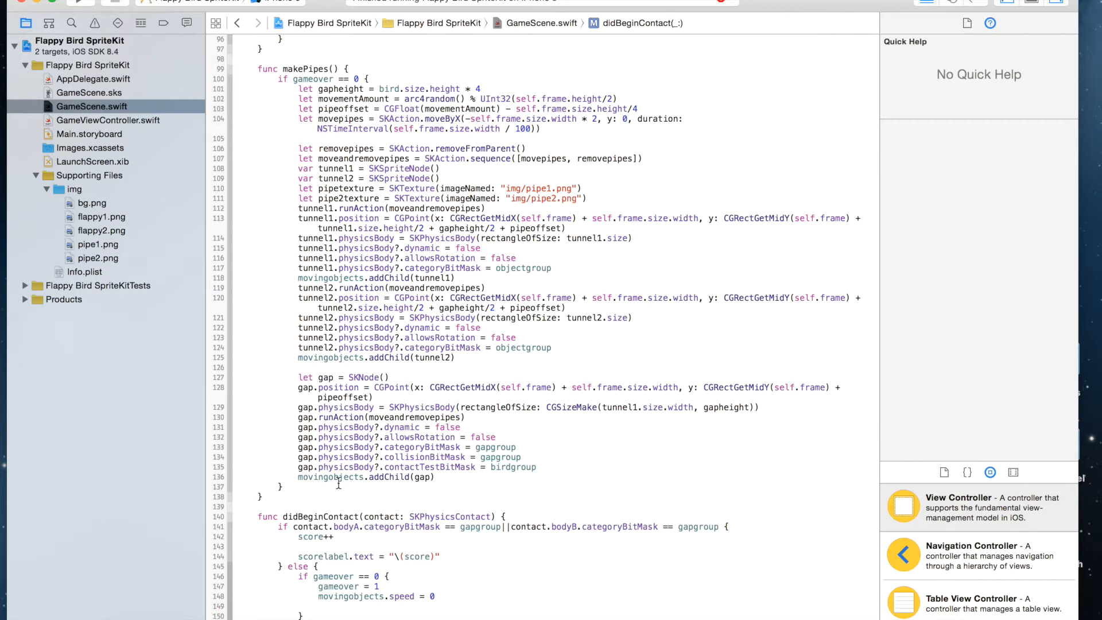
- Set gameoverlabel.fontName to "Helvetica" in the game-over branch
{"action": "type", "text": "gameoverlabel.fontName = \""}
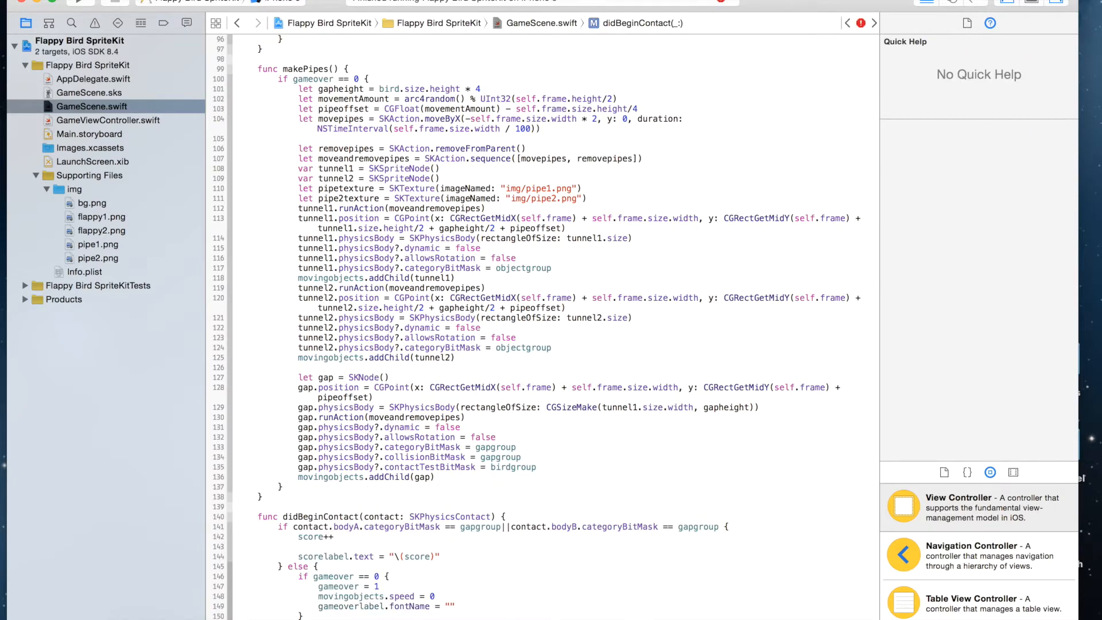
{"action": "type", "text": "Helv"}
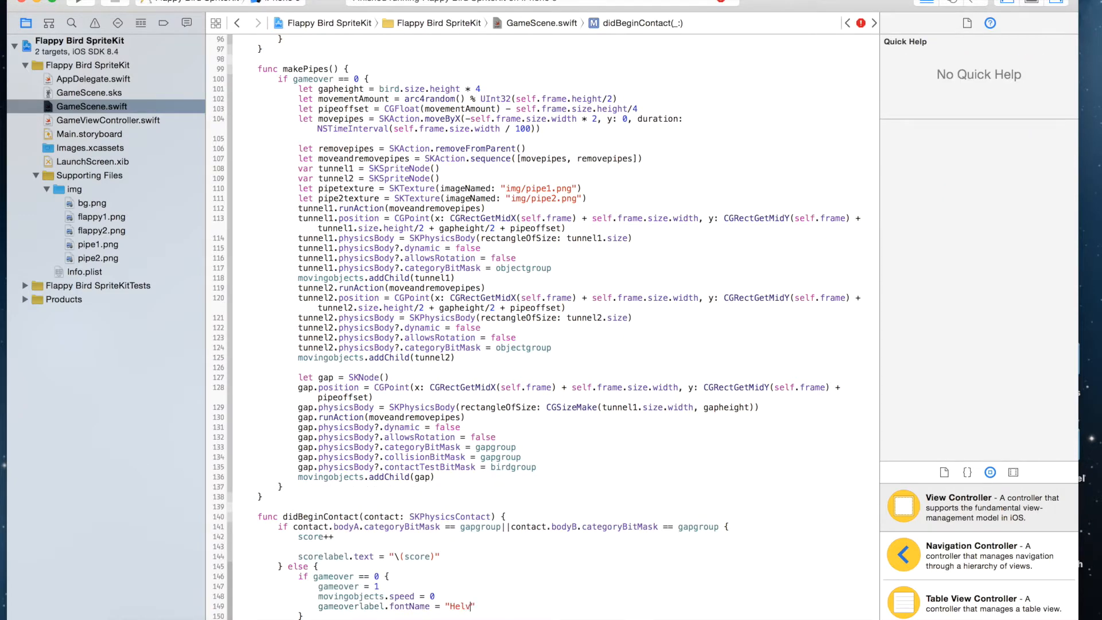
{"action": "type", "text": "etia"}
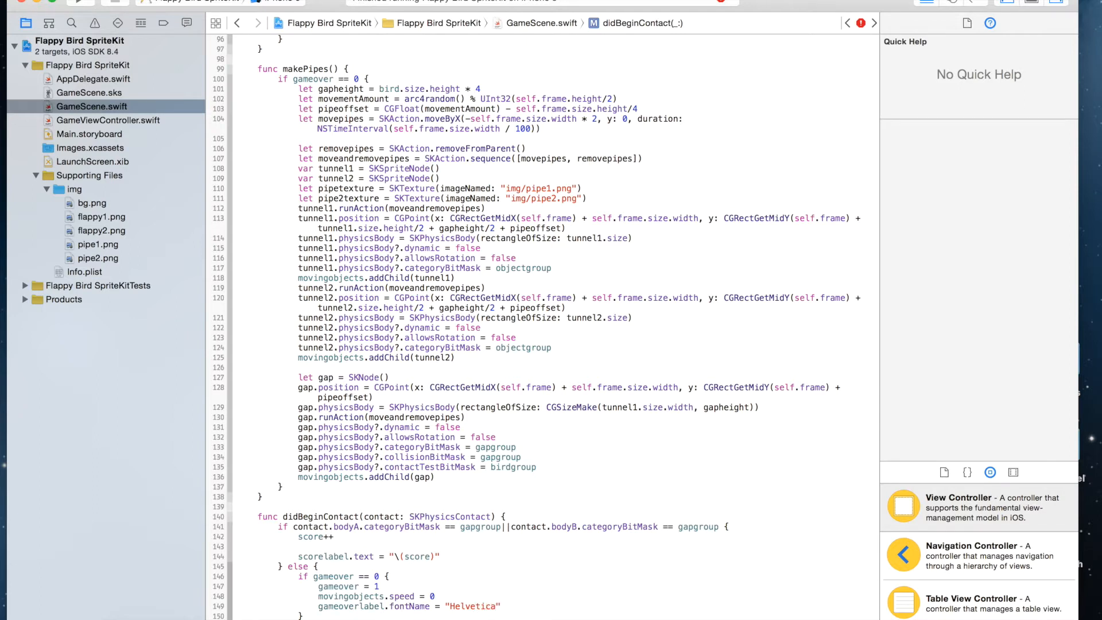
- Set gameoverlabel.text to "Game Over! Tap to play again"
{"action": "type", "text": "gameoverlabel.text = \""}
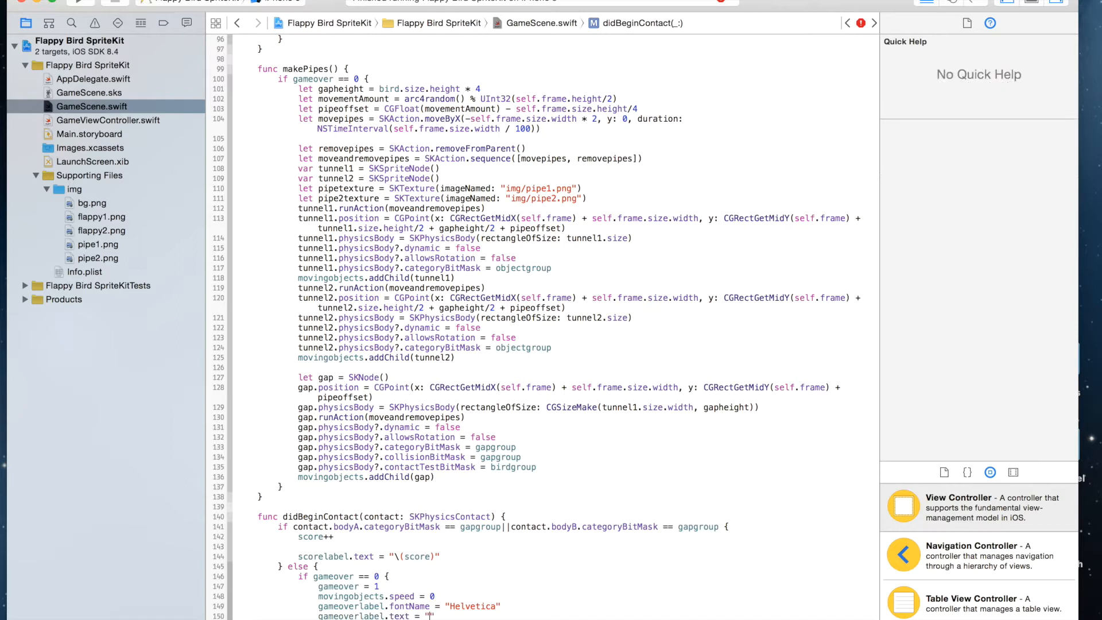
{"action": "type", "text": "Game Over! Tap"}
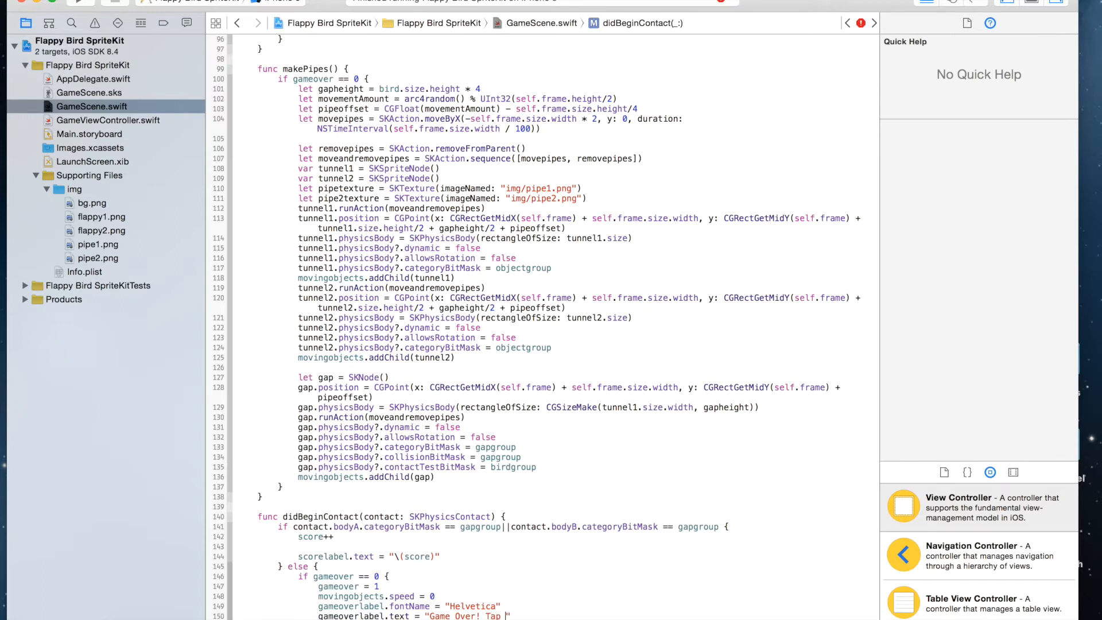
{"action": "type", "text": "to play"}
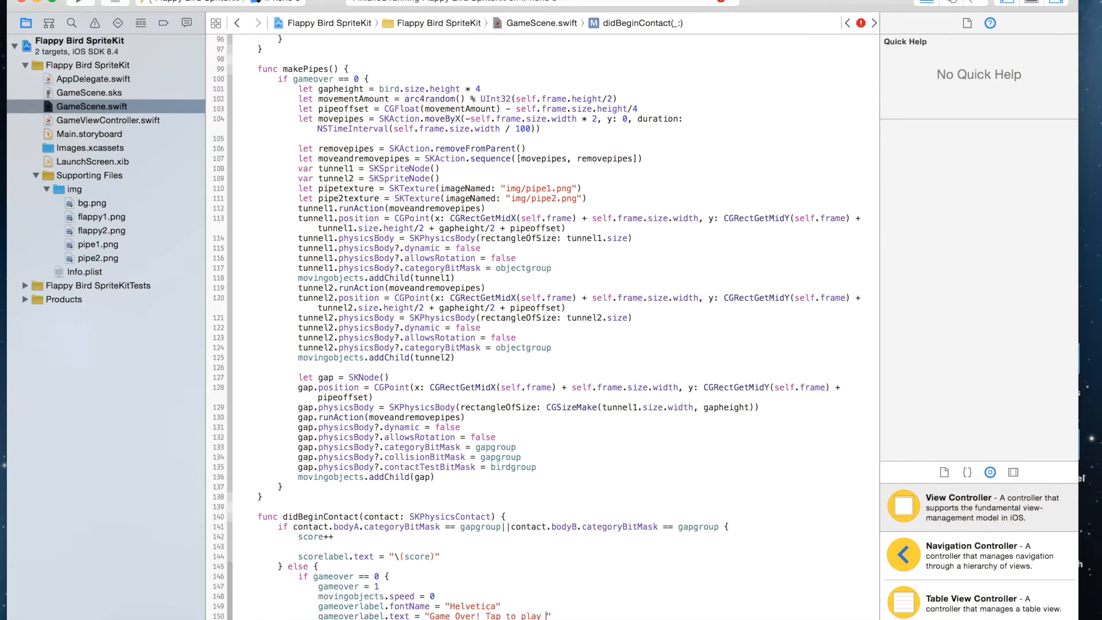
{"action": "type", "text": "again"}
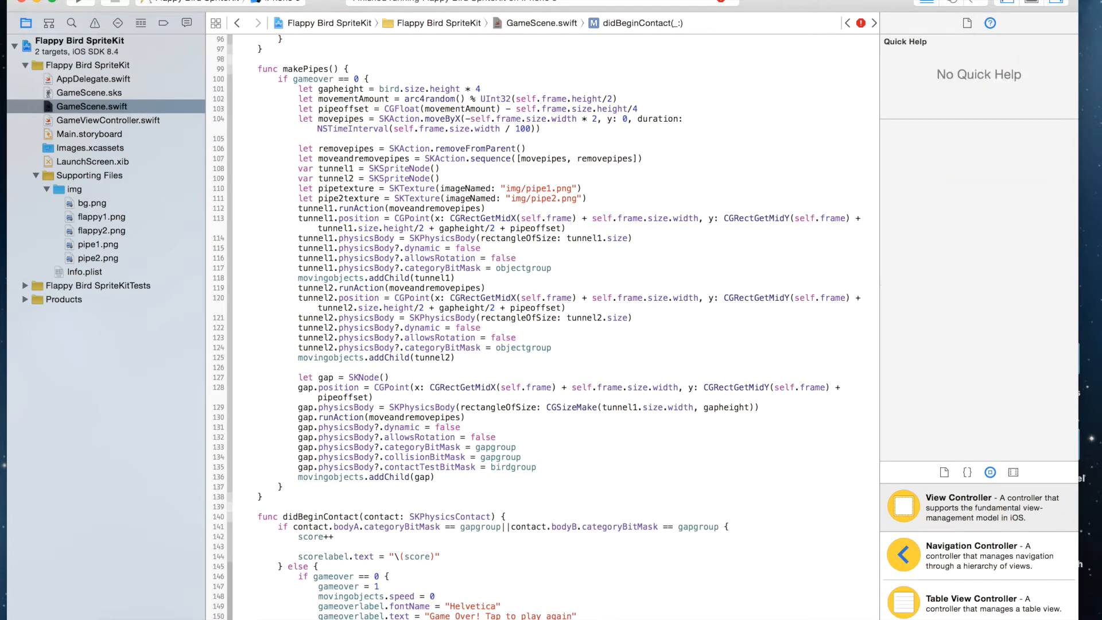
- Position gameoverlabel at the frame's centre and add it to labelholder with addChild
{"action": "scroll", "scroll_direction": "down", "scroll_amount": 3}
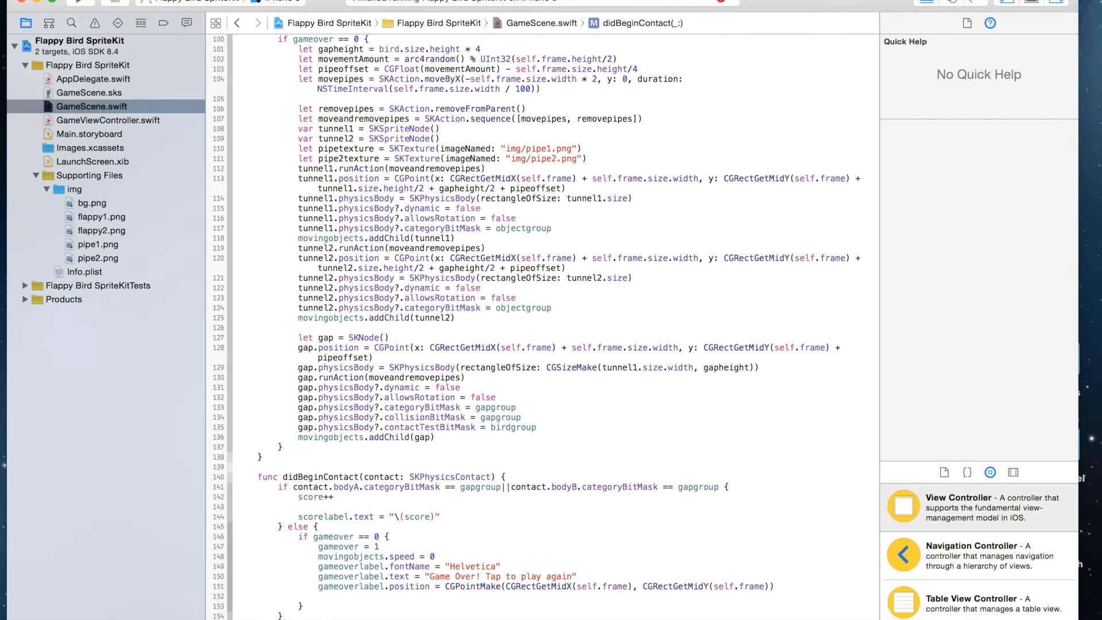
{"action": "type", "text": "labelholder.frame"}
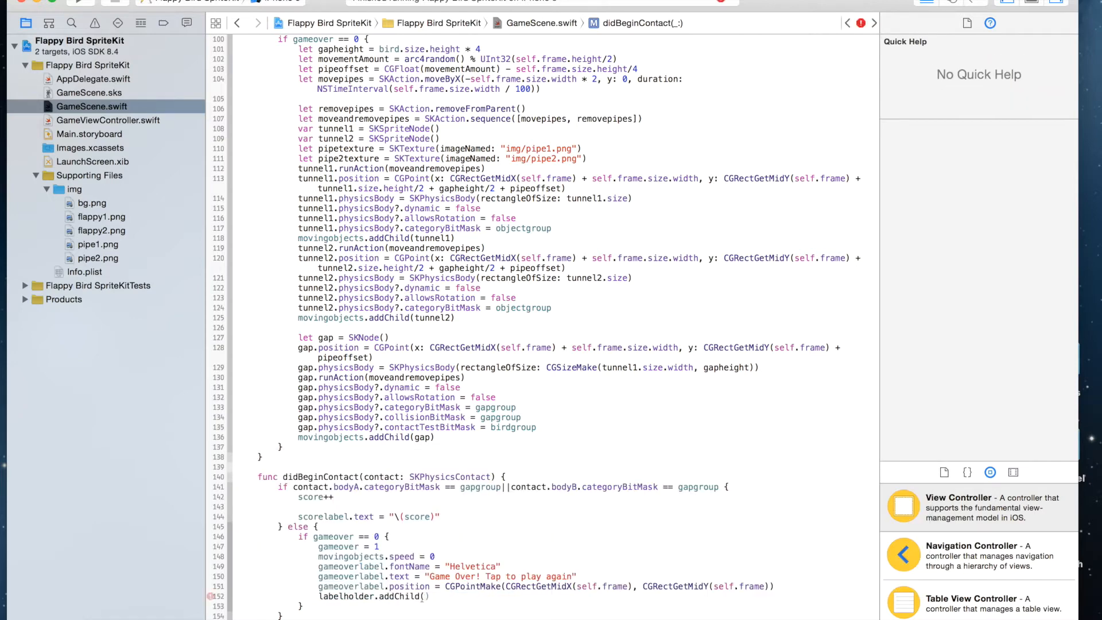
{"action": "type", "text": "gameoverlabel"}
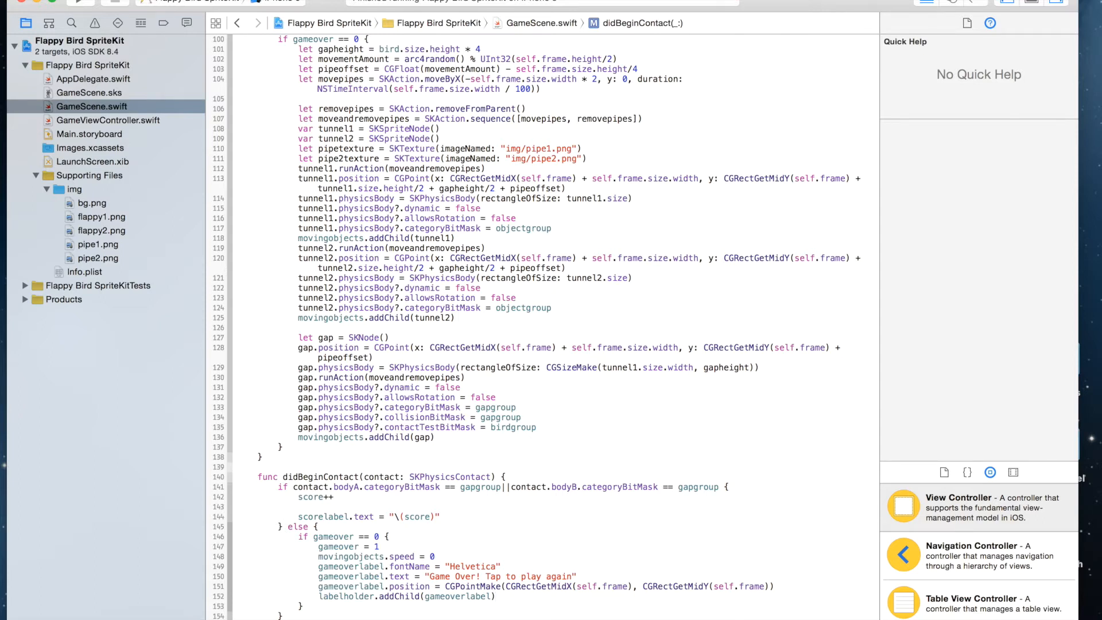
{"action": "scroll", "scroll_direction": "down", "scroll_amount": 3}
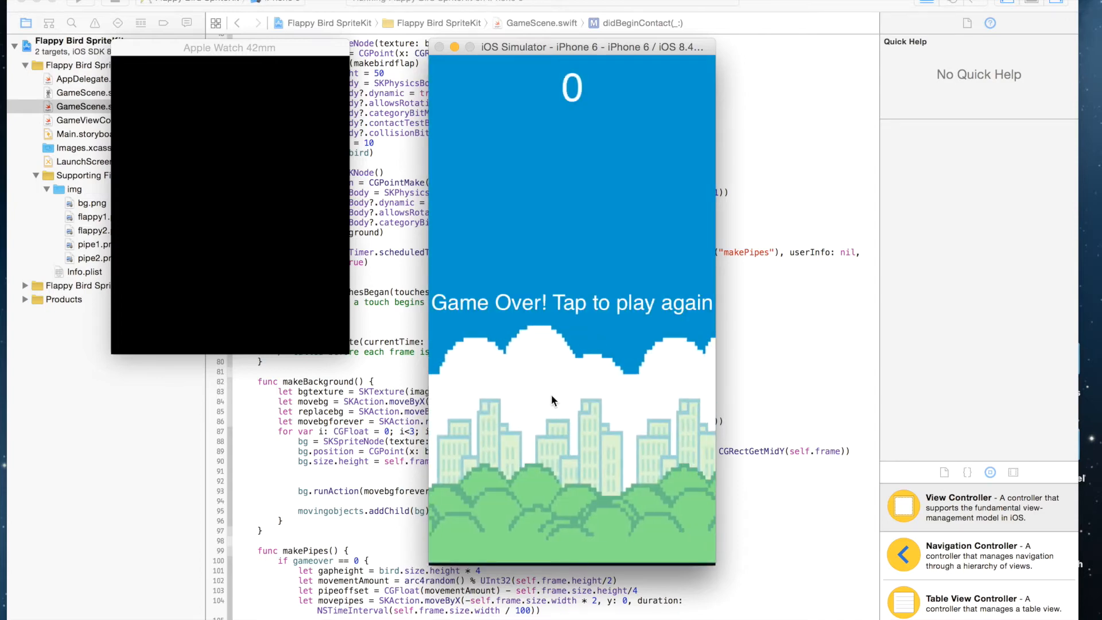
{"action": "mouse_move", "coordinate": [562, 560]}
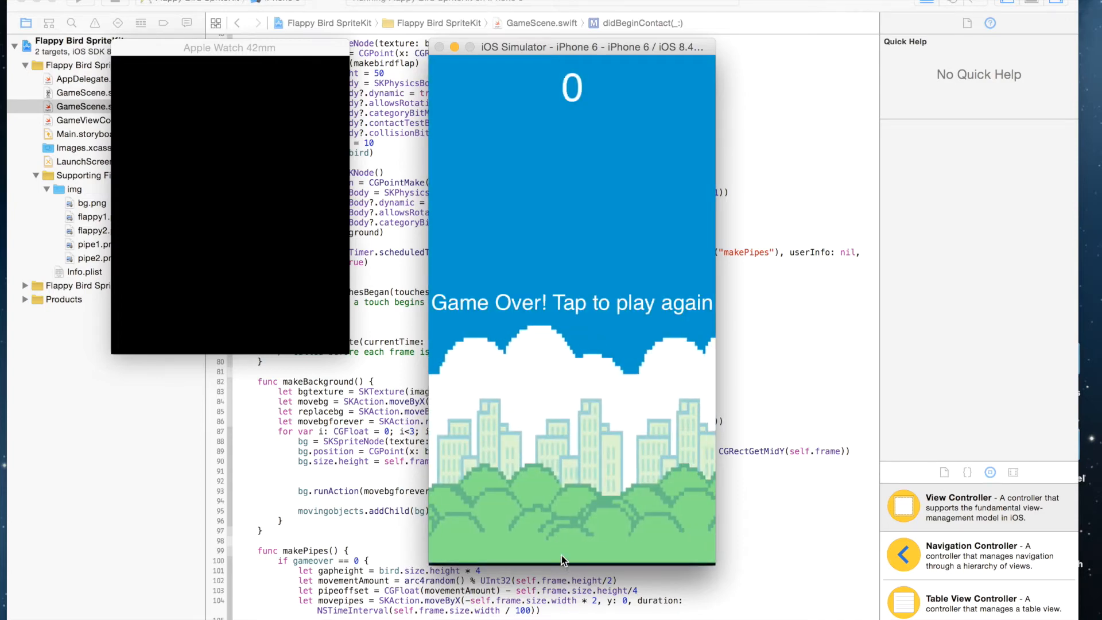
{"action": "mouse_move", "coordinate": [584, 452]}
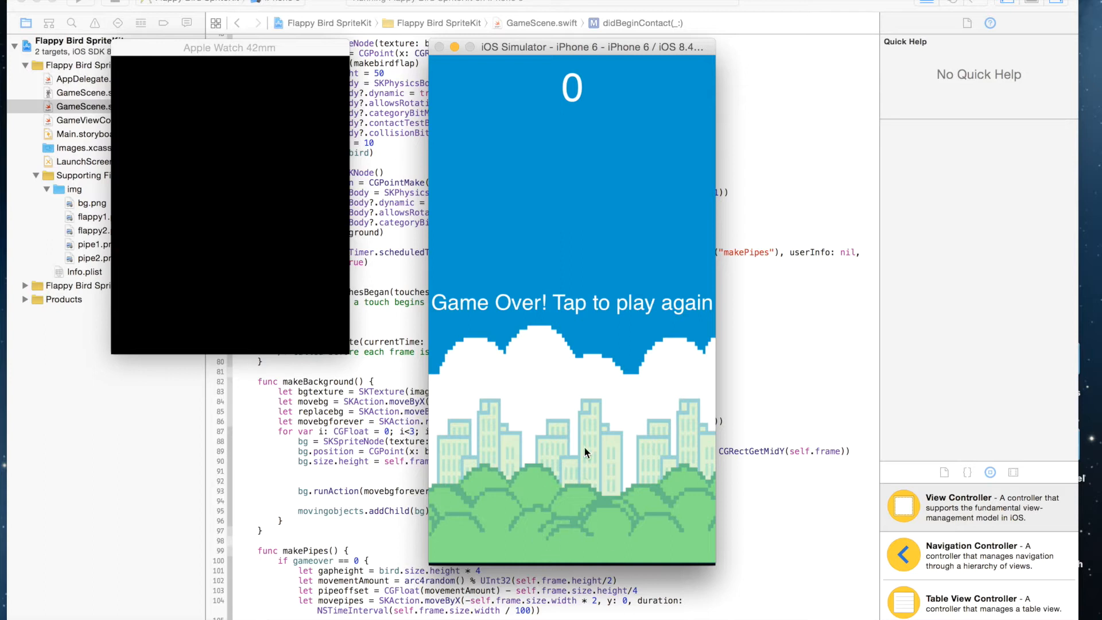
{"action": "mouse_move", "coordinate": [465, 268]}
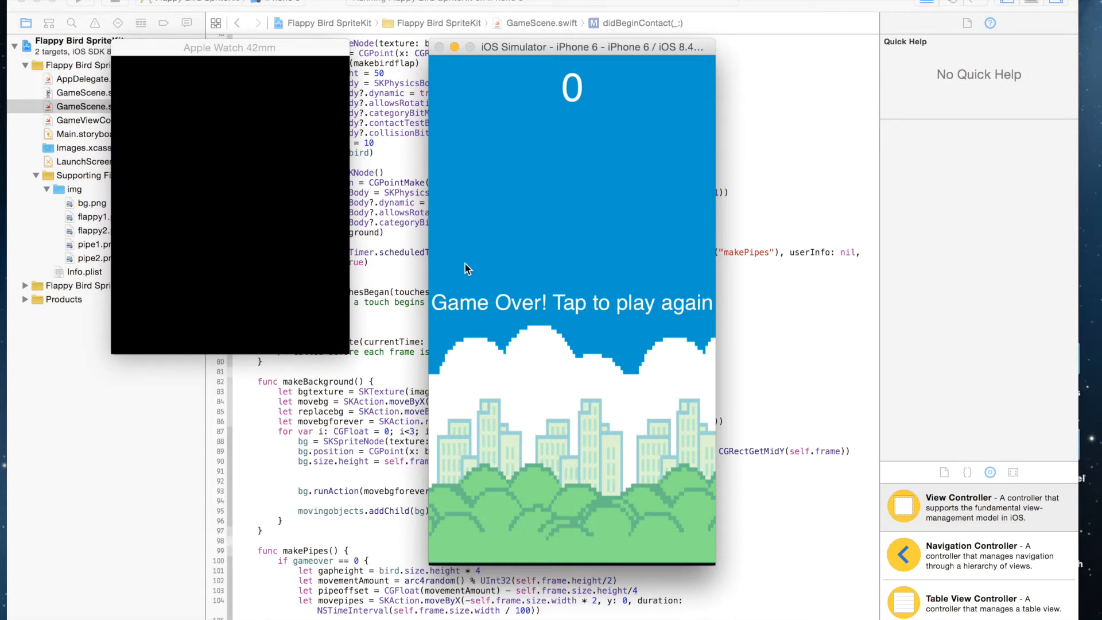
{"action": "mouse_move", "coordinate": [492, 355]}
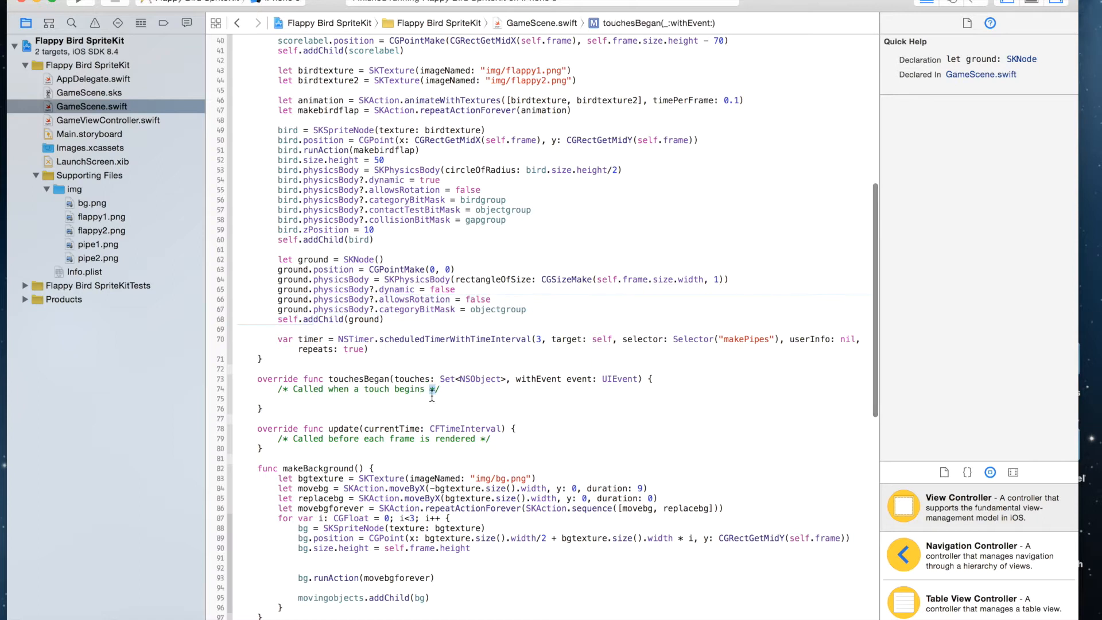
- Replace the touchesBegan placeholder with an if gameover == 0 block resetting the bird's velocity
{"action": "double_click", "coordinate": [358, 389]}
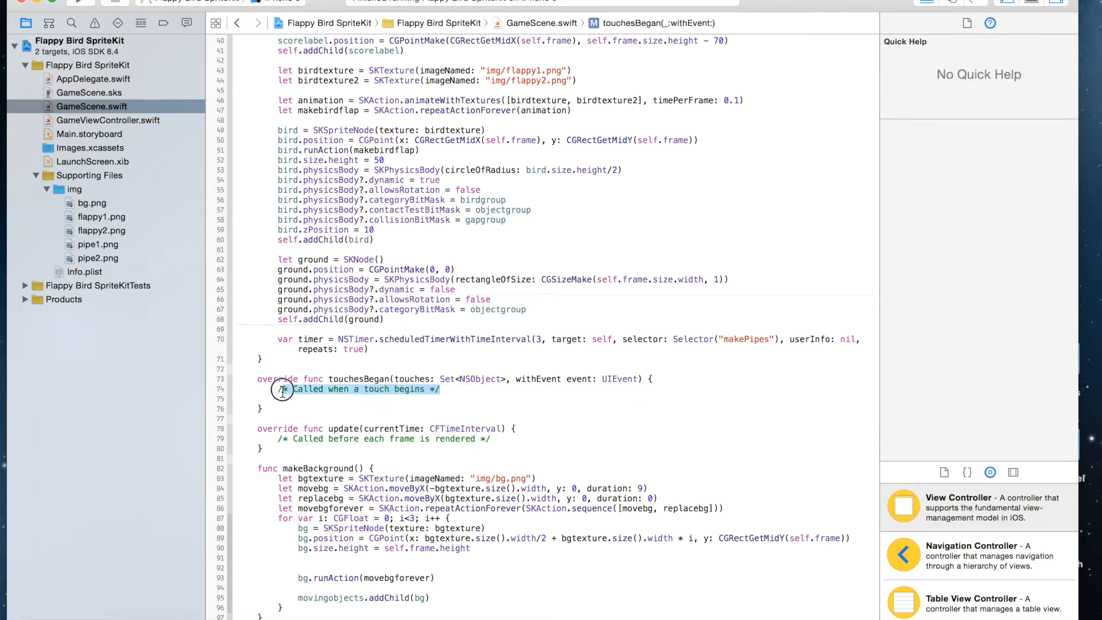
{"action": "key", "text": "Delete"}
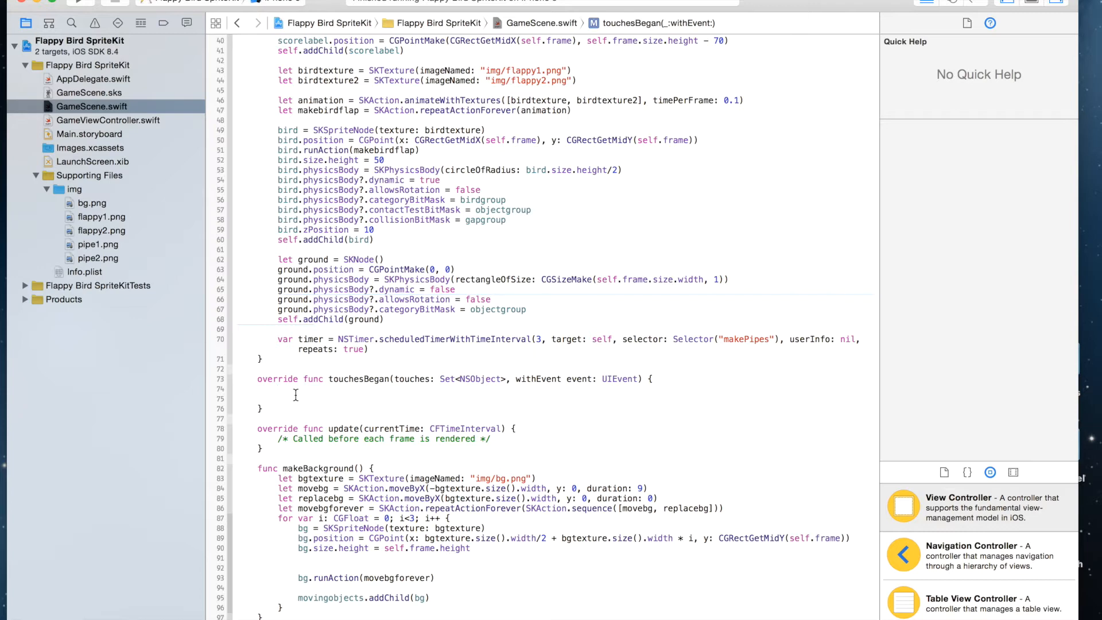
{"action": "type", "text": "if gm"}
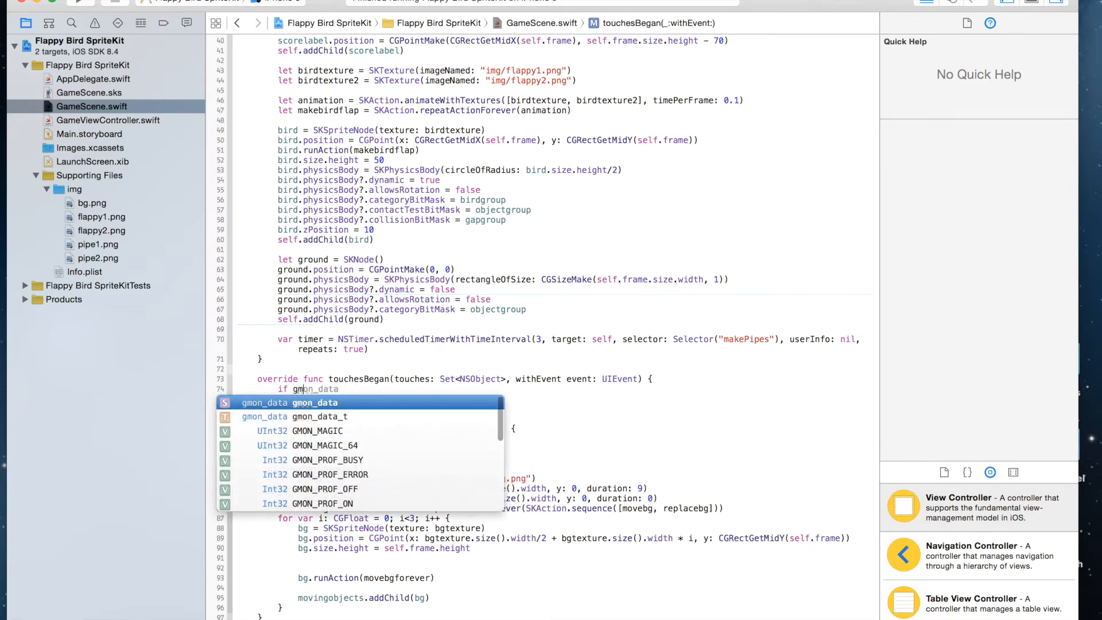
{"action": "type", "text": "ameover == 0 {"}
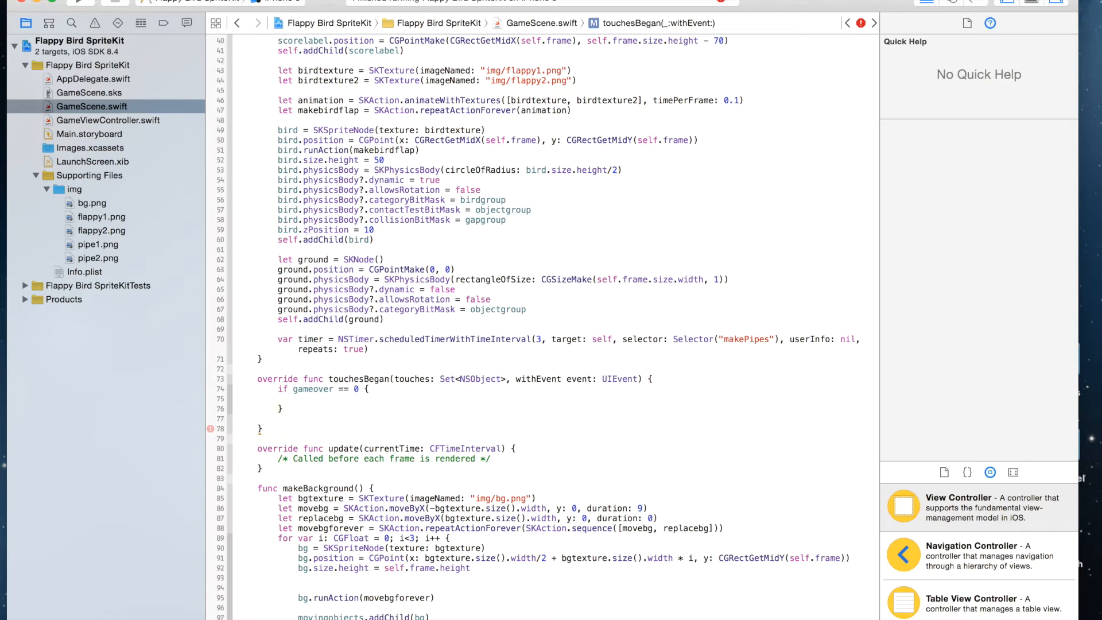
{"action": "type", "text": "bird.physicsBody?.velocity ="}
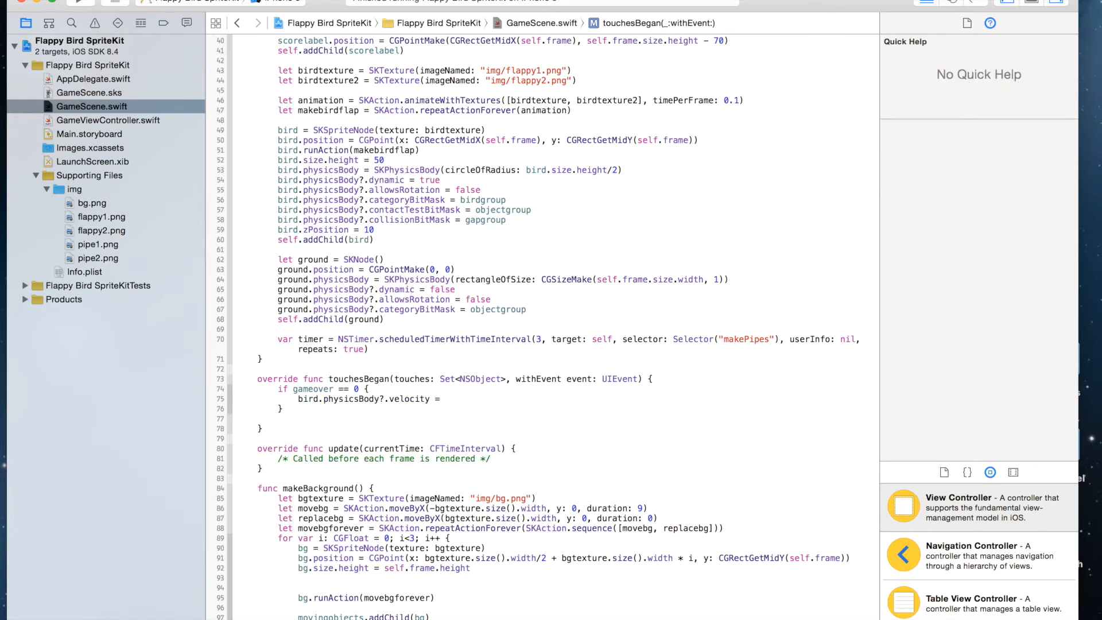
- Zero the velocity with CGVectorMake(0, 0) and apply an upward impulse of (0, 50) to the bird
{"action": "type", "text": "CGVectorMake(, dy: CGFloat"}
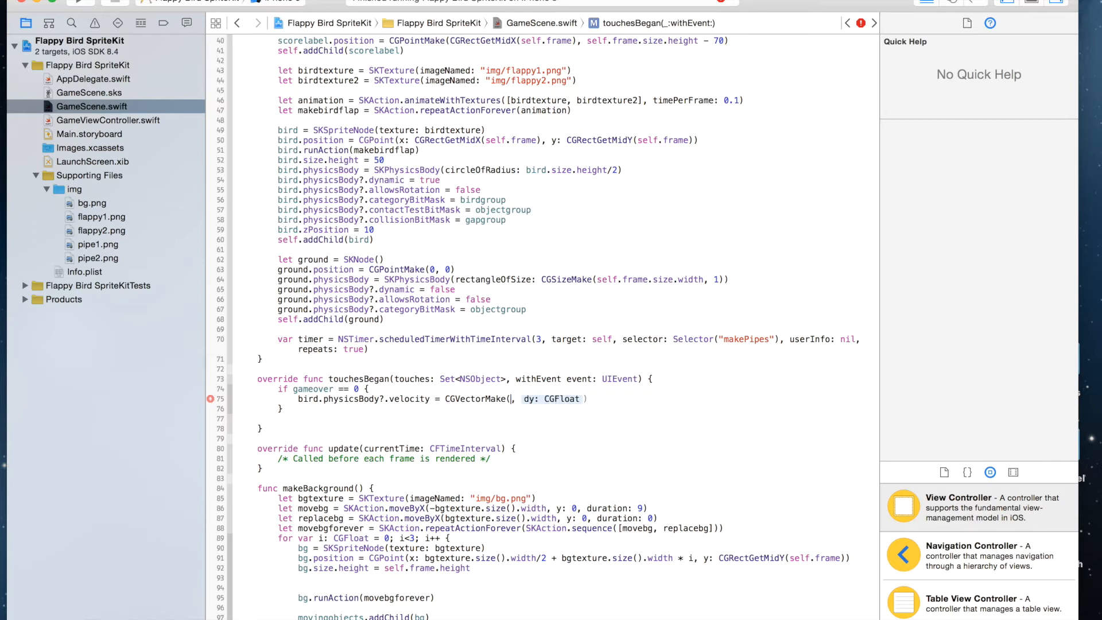
{"action": "type", "text": "0"}
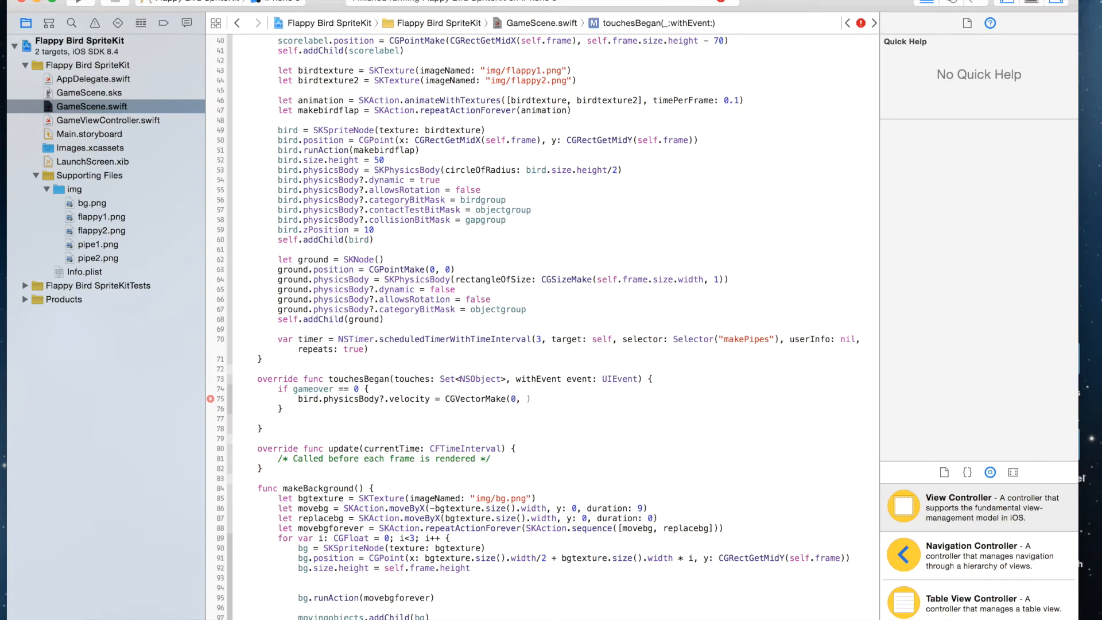
{"action": "type", "text": "0"}
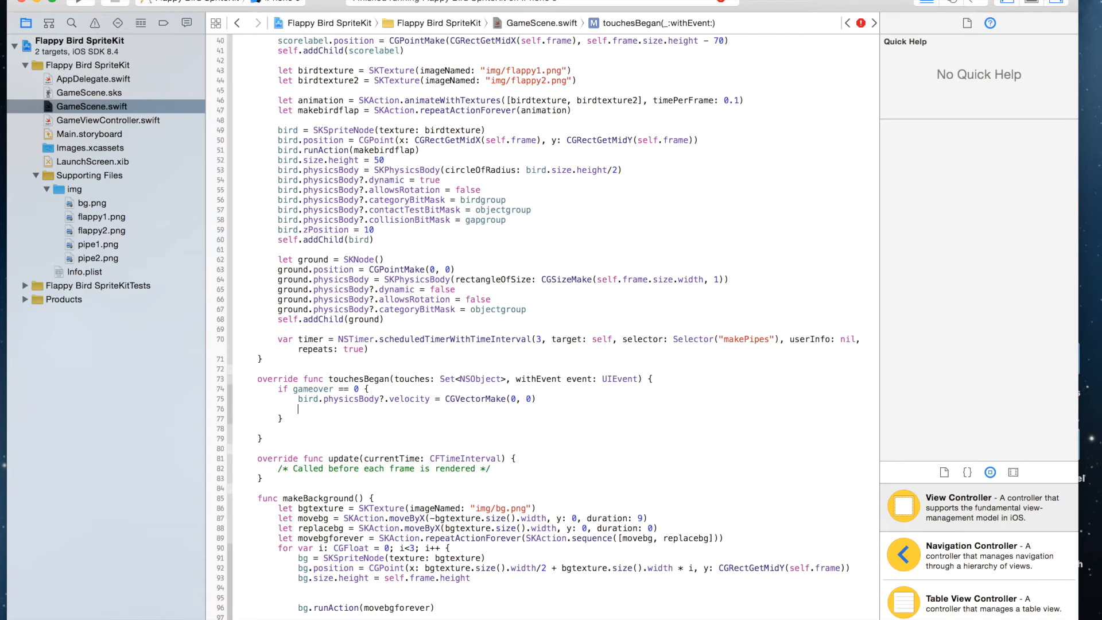
{"action": "type", "text": "bird.physicsBody"}
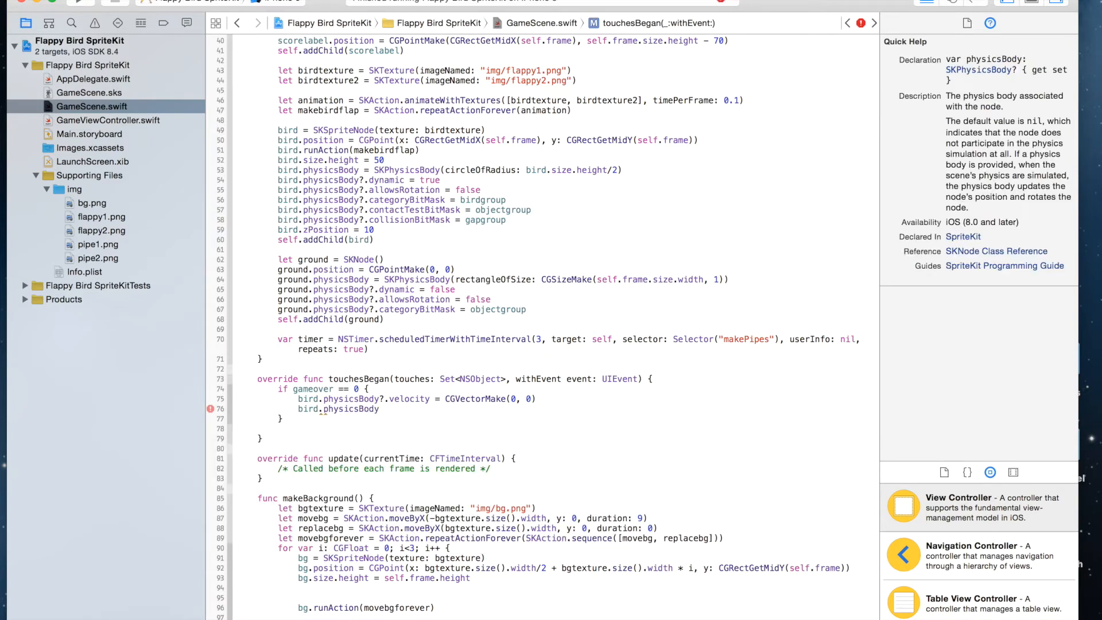
{"action": "type", "text": ".allowsRotation"}
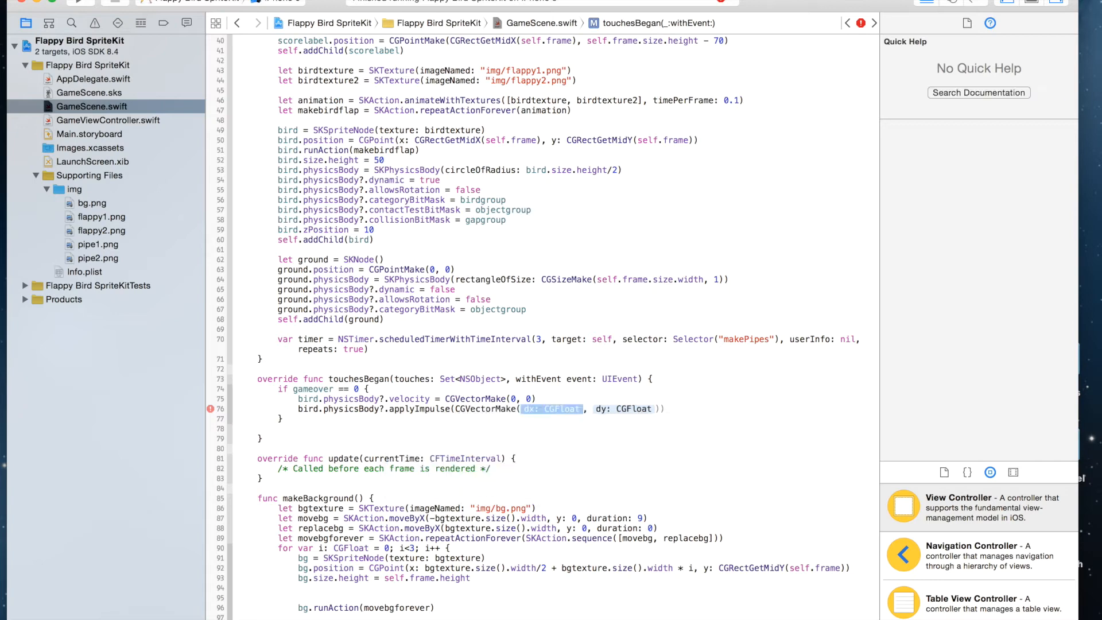
{"action": "key", "text": "Delete"}
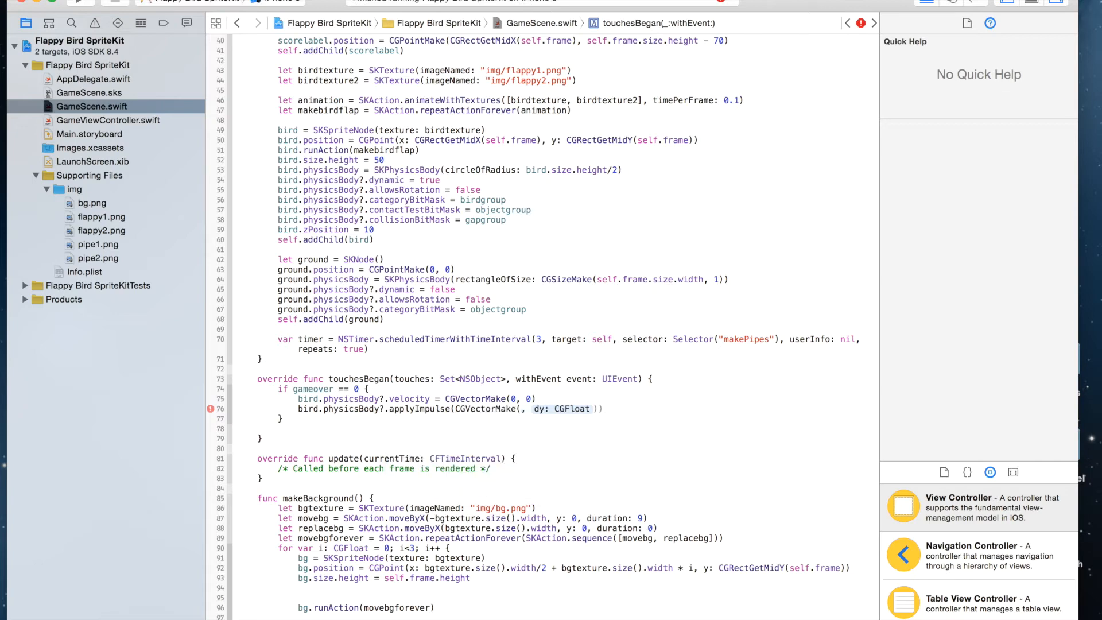
{"action": "type", "text": "50"}
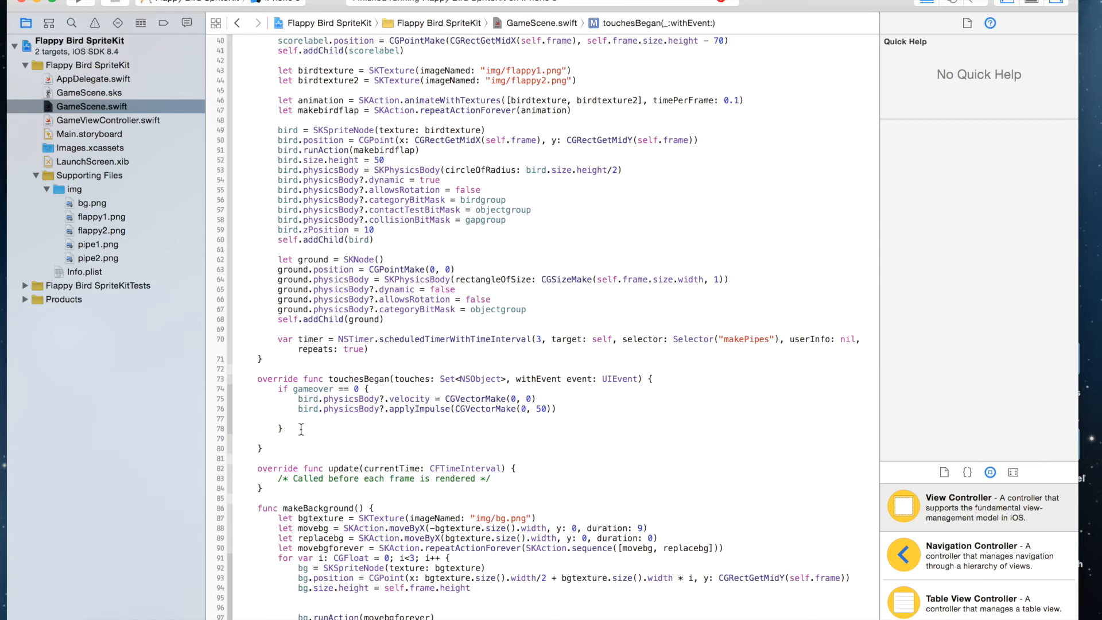
- Add an else branch setting score = 0, scorelabel.text = "0" and movingobjects.removeAllChildren()
{"action": "type", "text": "else {"}
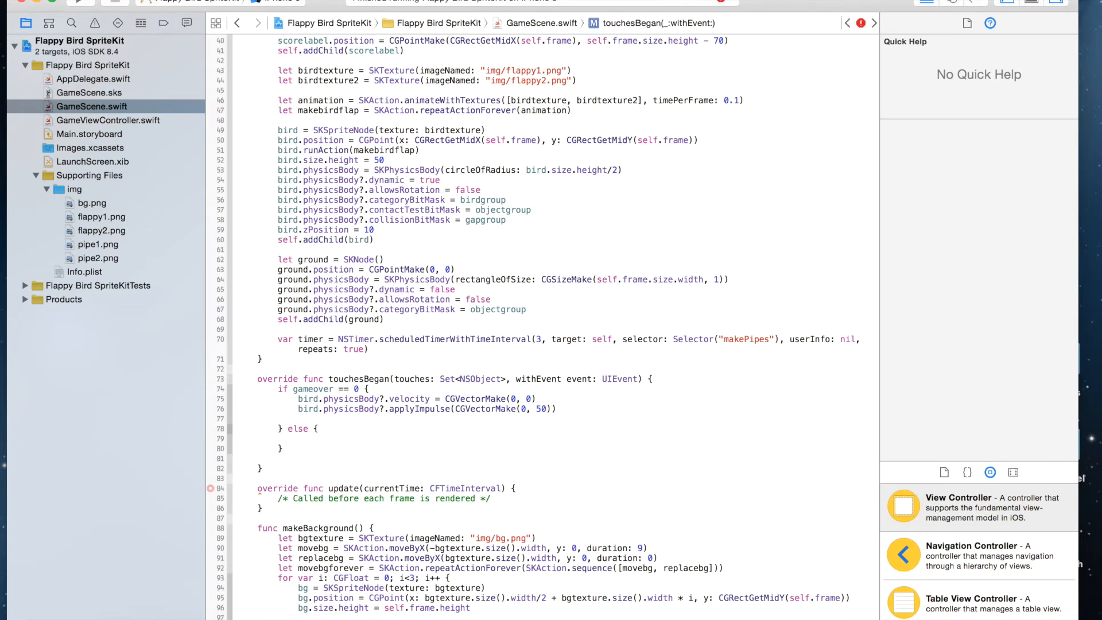
{"action": "type", "text": "s"}
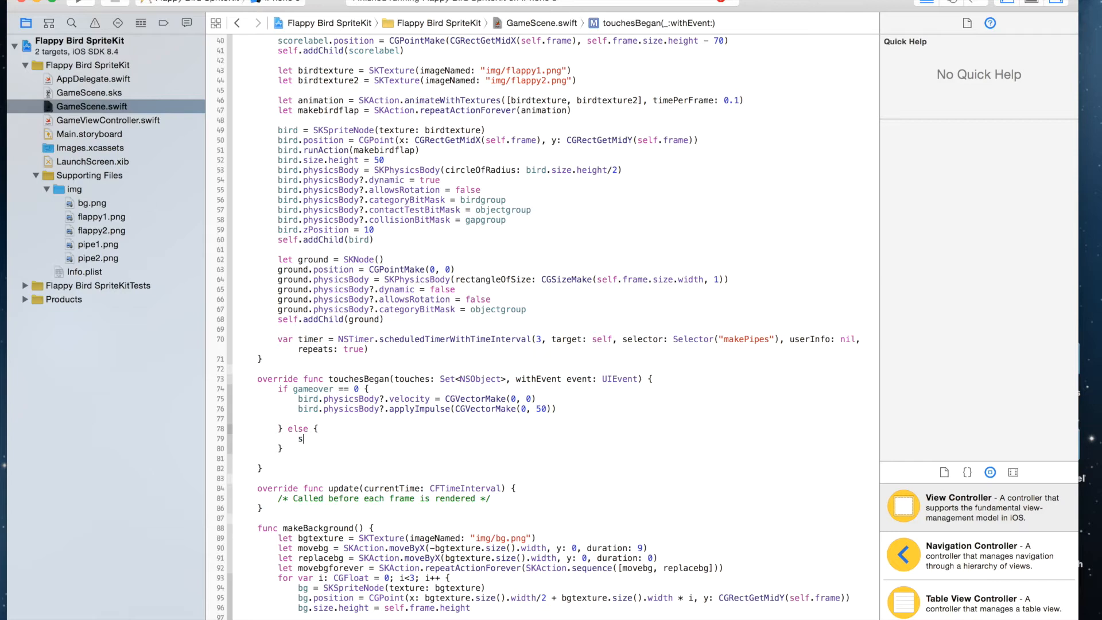
{"action": "type", "text": "core = 0"}
{"action": "type", "text": "scorelabel.text = \"0\""}
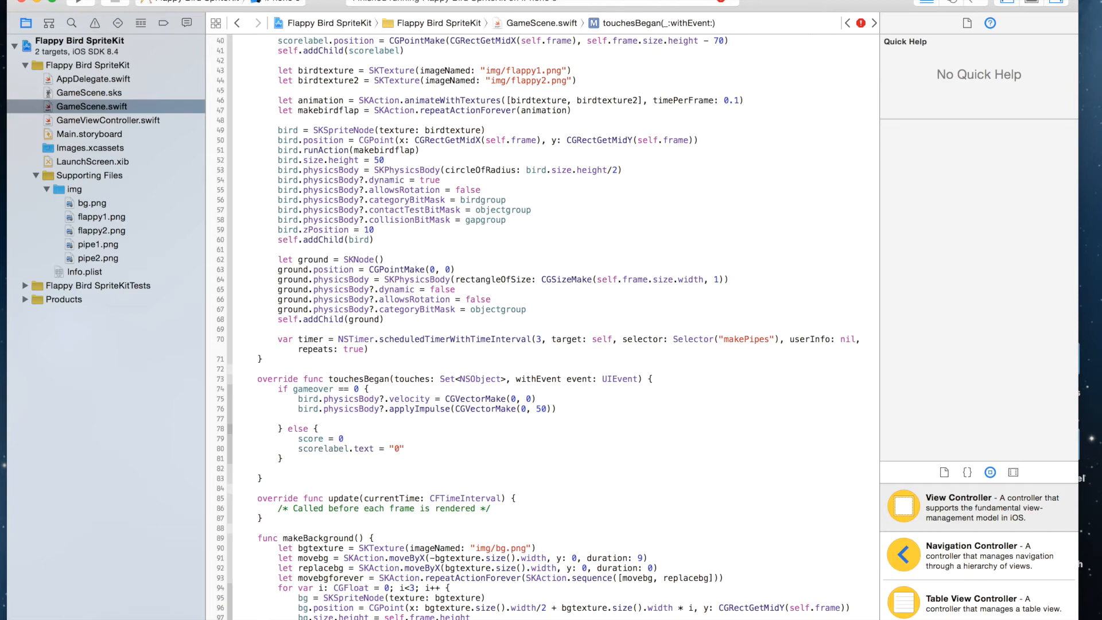
{"action": "mouse_move", "coordinate": [408, 455]}
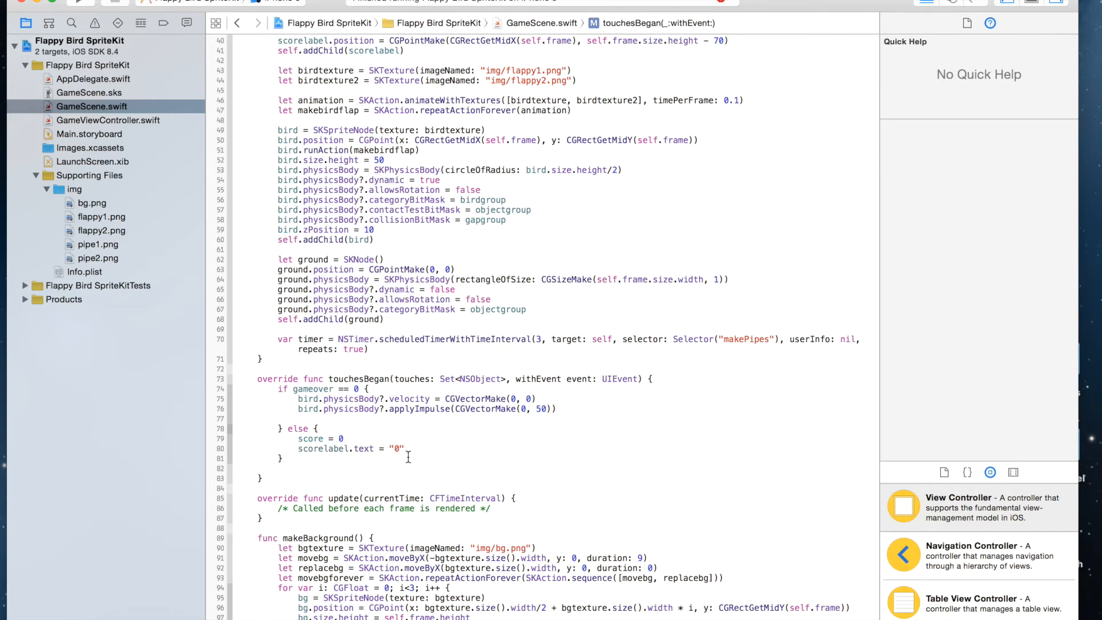
{"action": "type", "text": "movingobjects.removeAllChildren("}
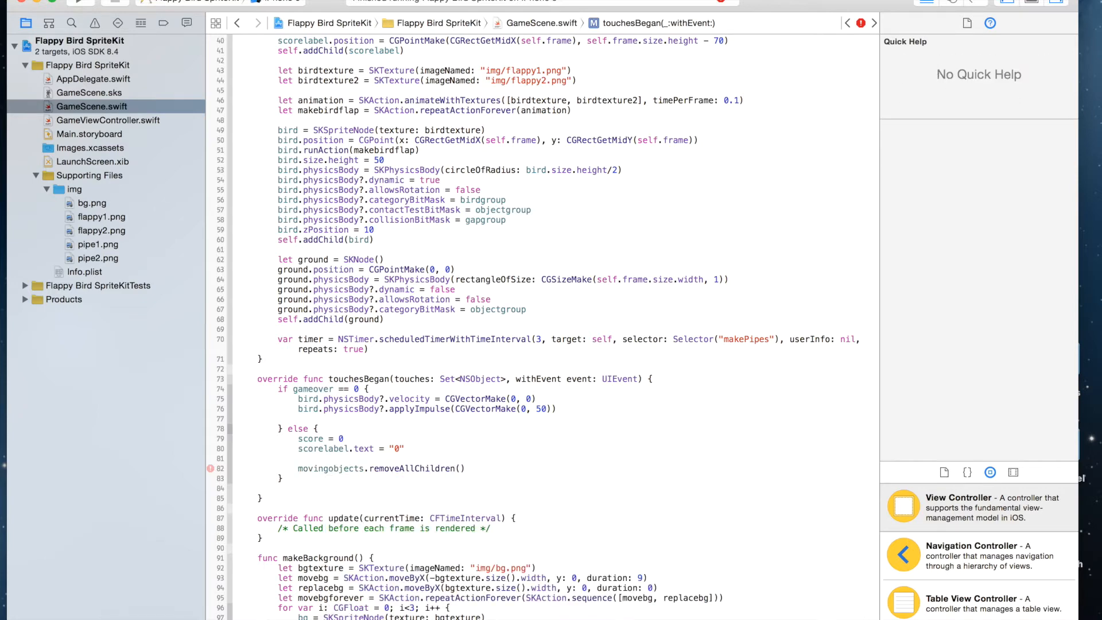
- Call makeBackground() and reset bird.position to the midpoint of self.frame
{"action": "type", "text": "makeBackground("}
{"action": "type", "text": "bird.position ="}
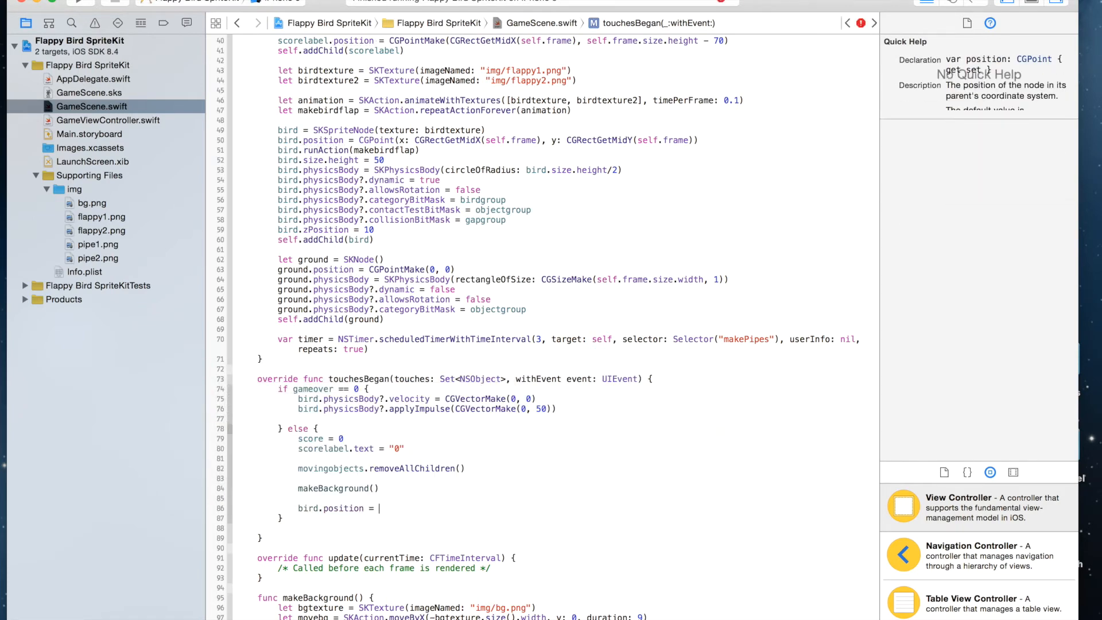
{"action": "type", "text": "CGPointMake"}
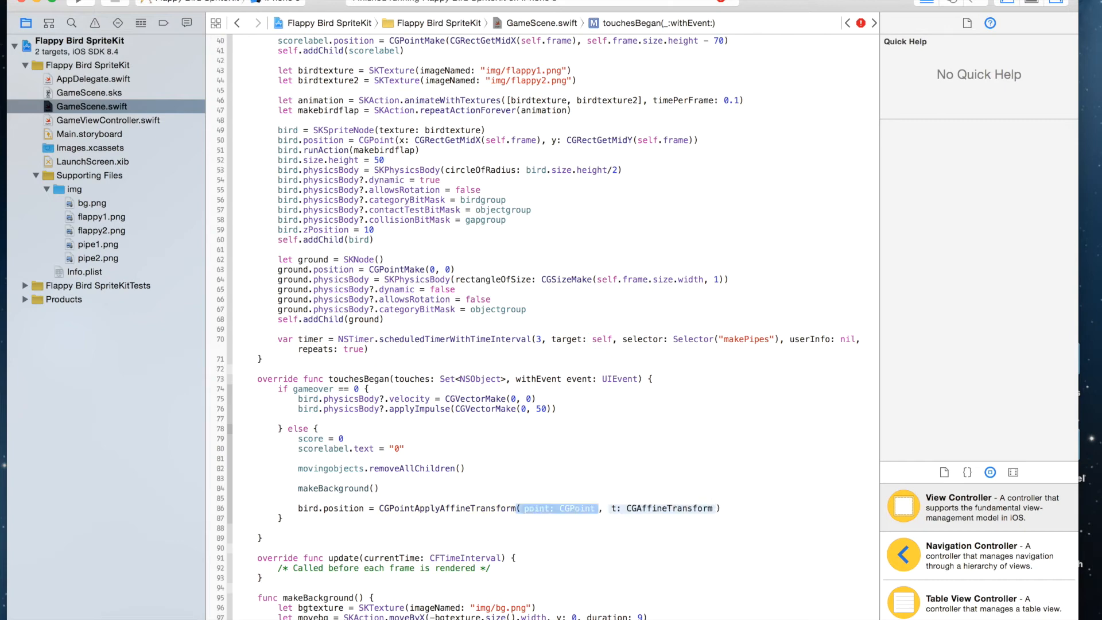
{"action": "key", "text": "delete"}
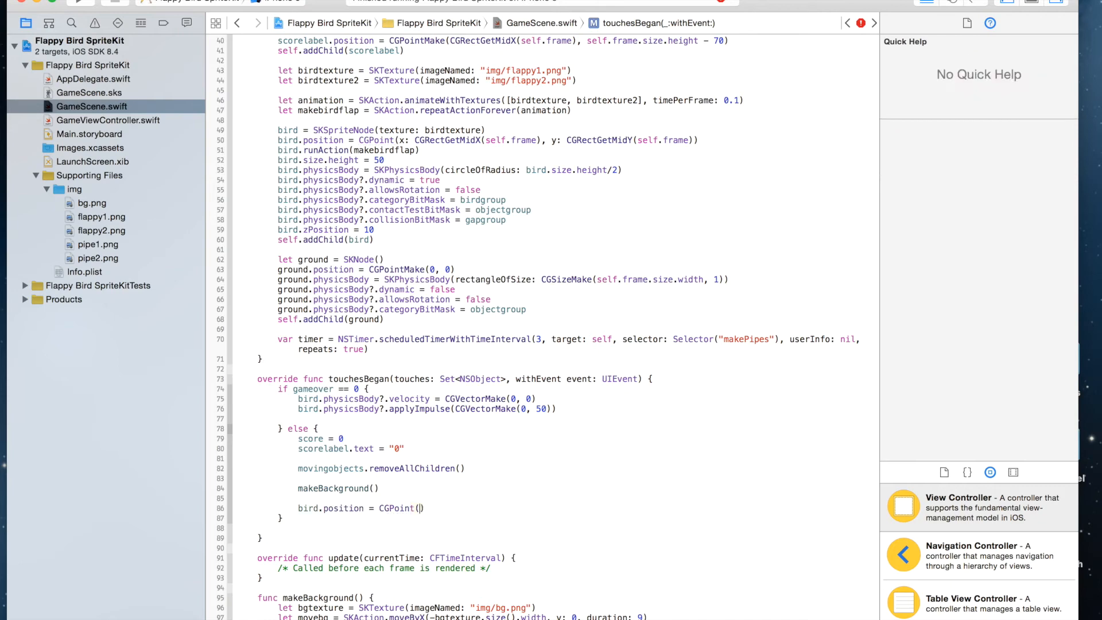
{"action": "type", "text": "x: CGRectGetMidX("}
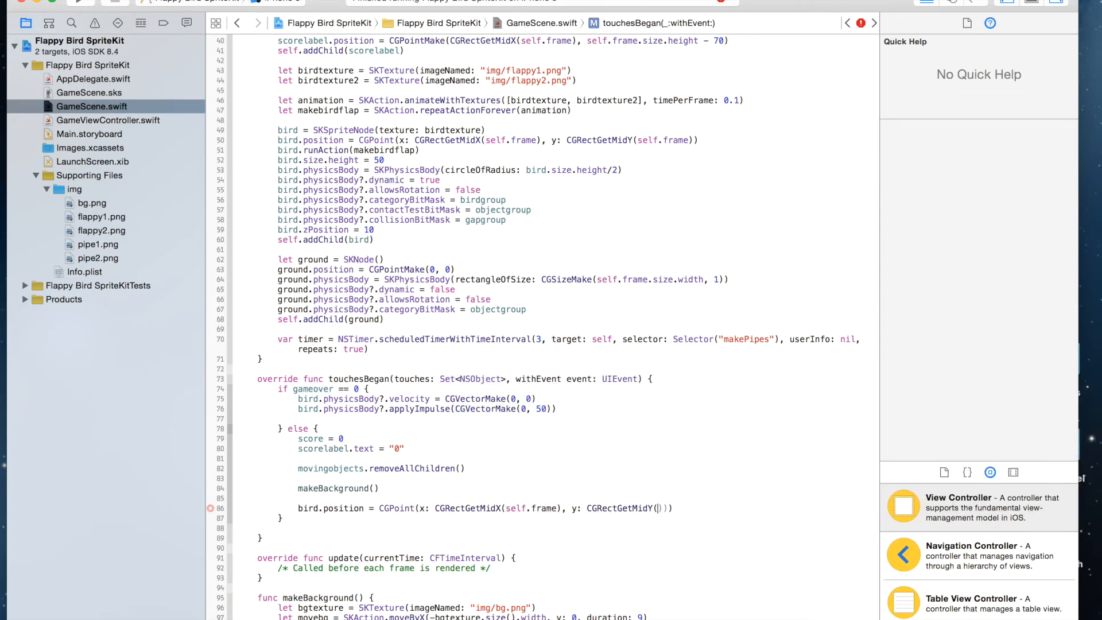
{"action": "type", "text": "self.frame"}
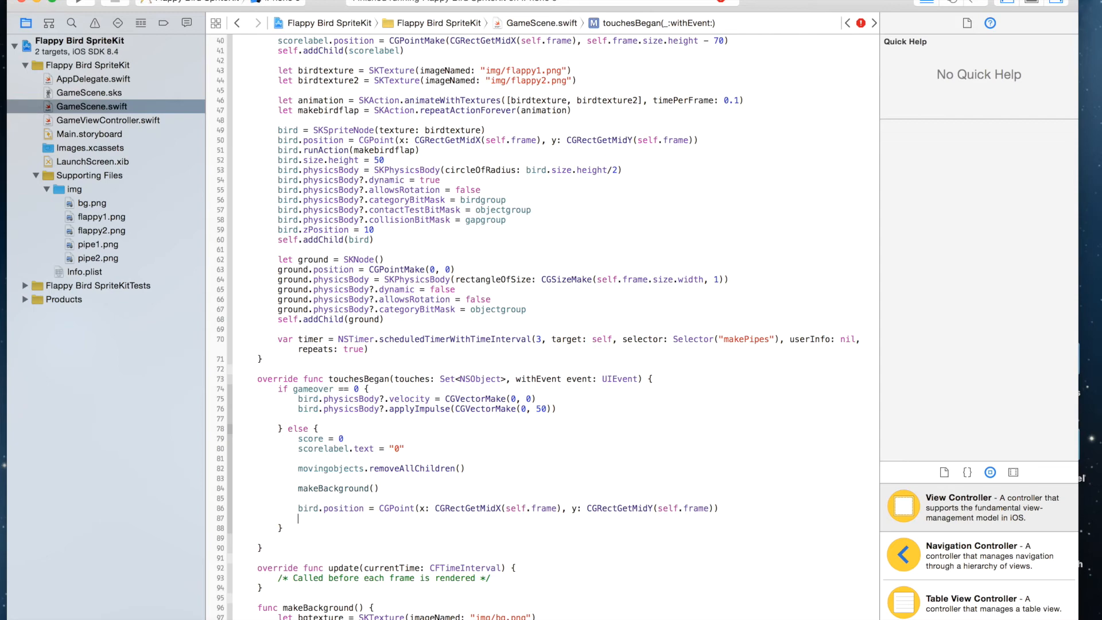
- Zero the bird's velocity with CGVectorMake(0, 0) and call labelholder.removeAllChildren()
{"action": "type", "text": "bird.physicsBody?.velocity ="}
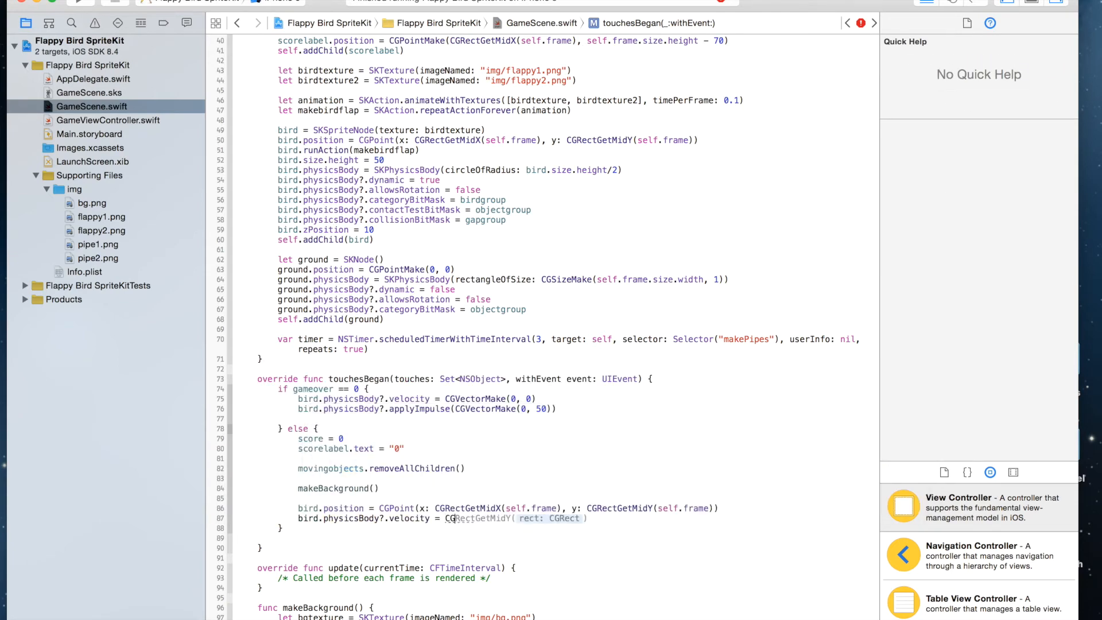
{"action": "type", "text": "CGVectorMake(0, 0"}
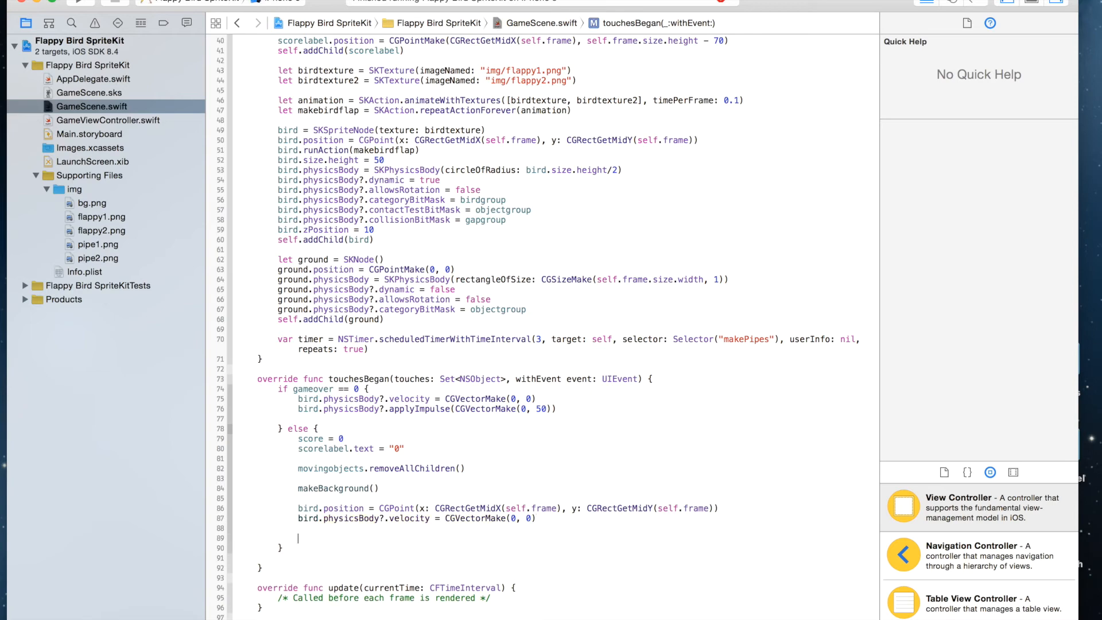
{"action": "type", "text": "labelholder.removeAllChildren("}
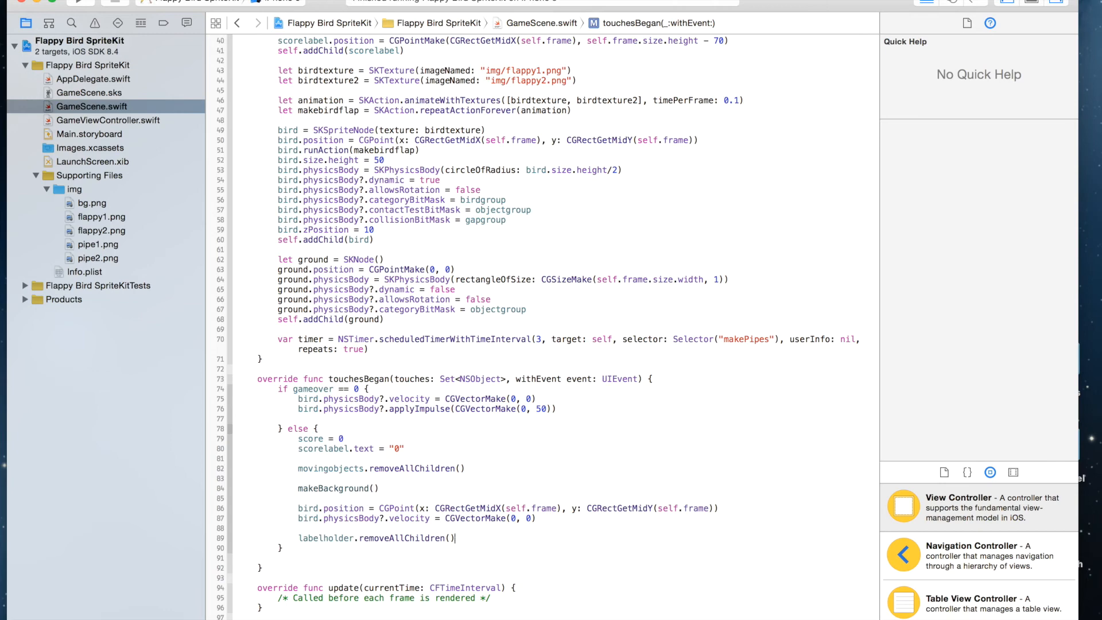
- Set gameover = 0 and movingobjects.speed = 1 to finish the restart branch
{"action": "type", "text": "g"}
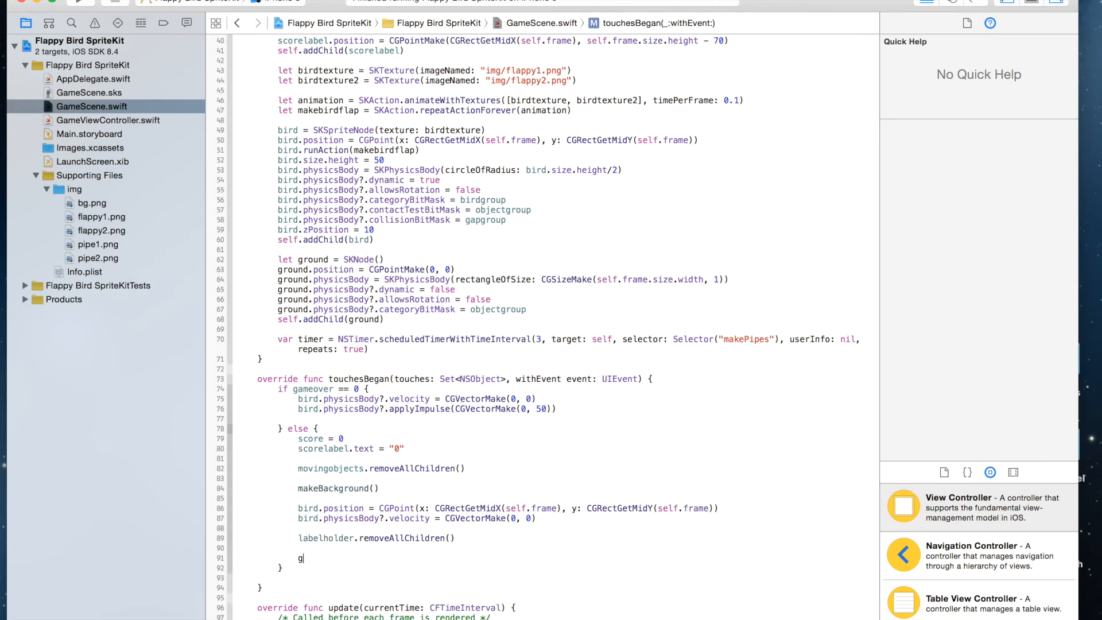
{"action": "type", "text": "ameover"}
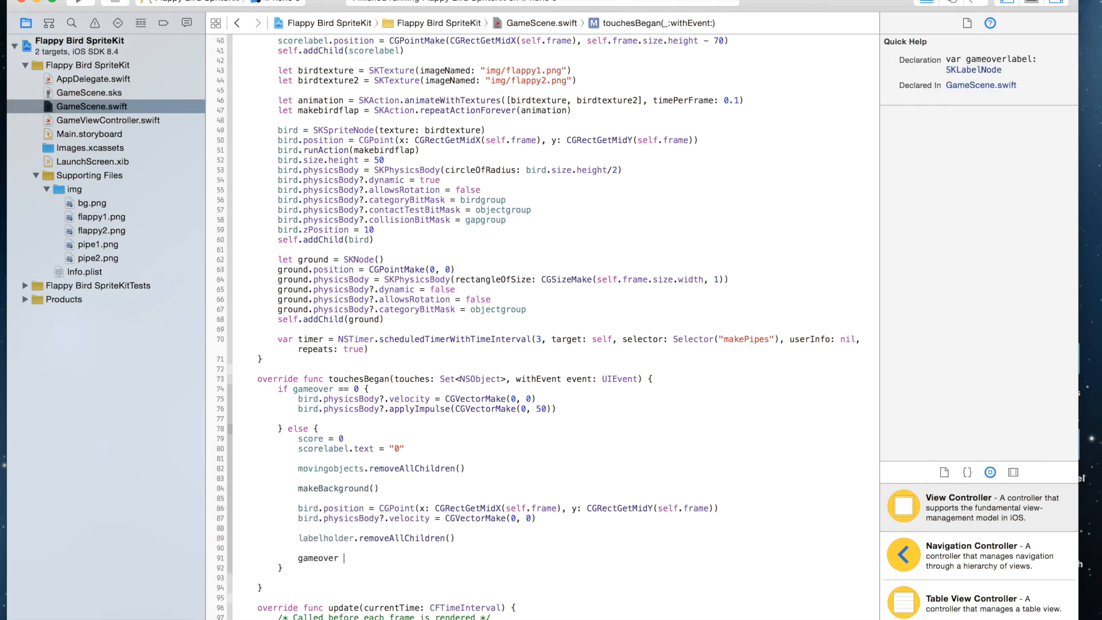
{"action": "type", "text": "= 0"}
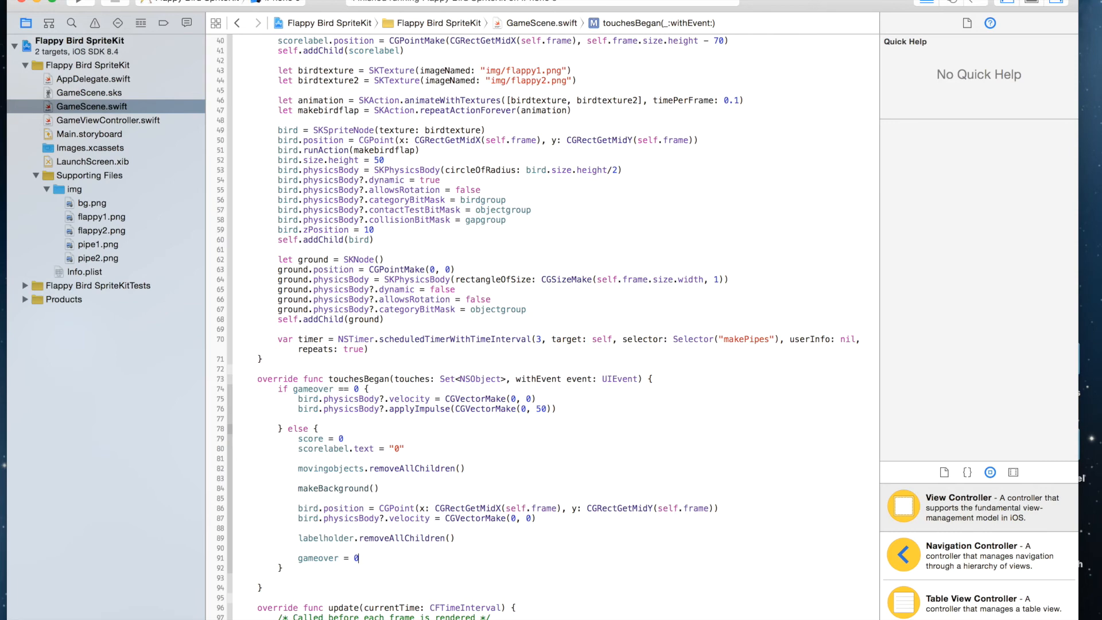
{"action": "type", "text": "movingobjects"}
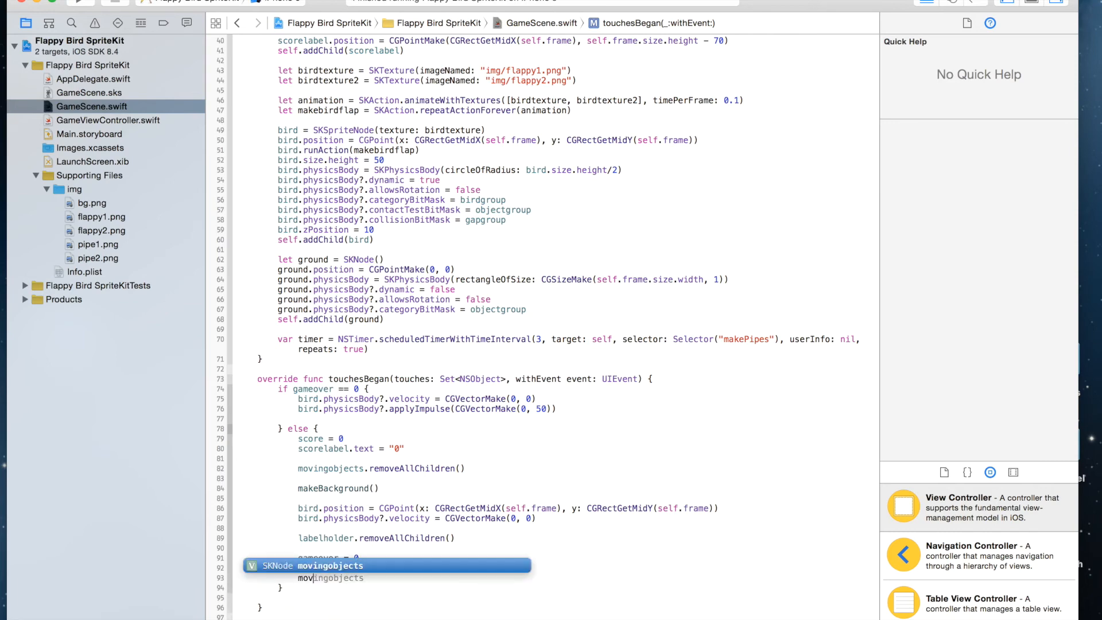
{"action": "type", "text": ".speed ="}
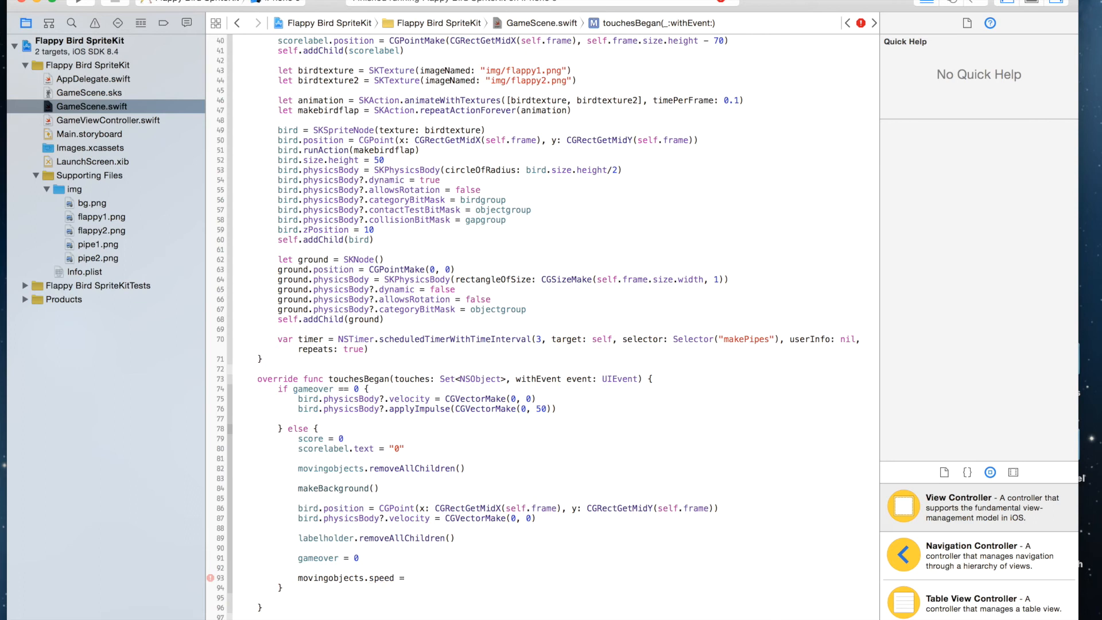
{"action": "type", "text": "1"}
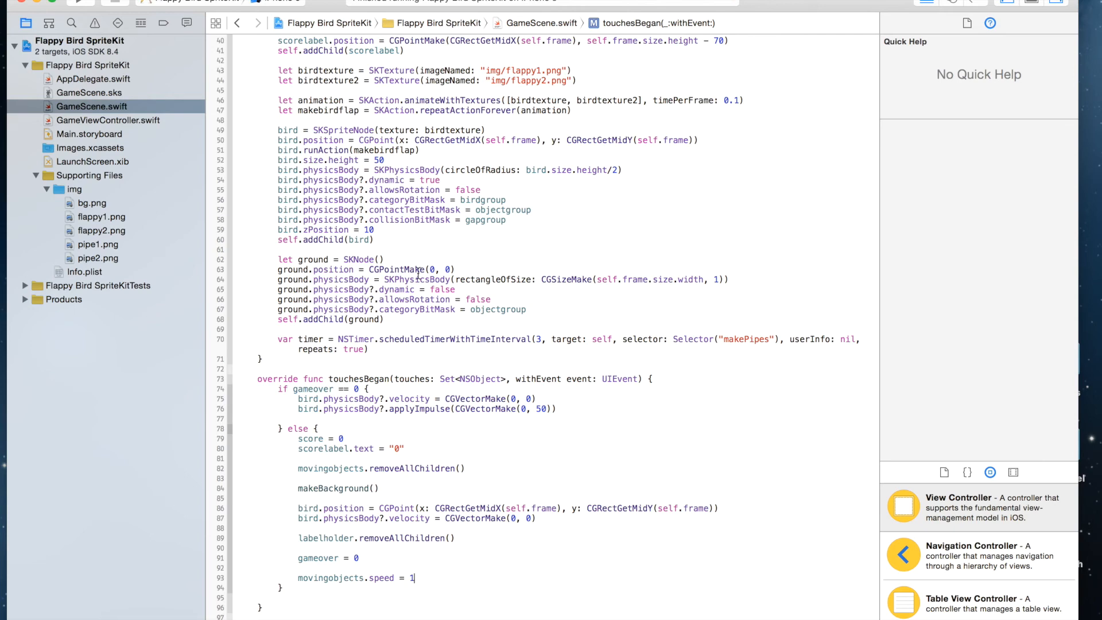
- Build and run the Flappy Bird project in the simulator
{"action": "scroll", "scroll_direction": "down", "scroll_amount": 3}
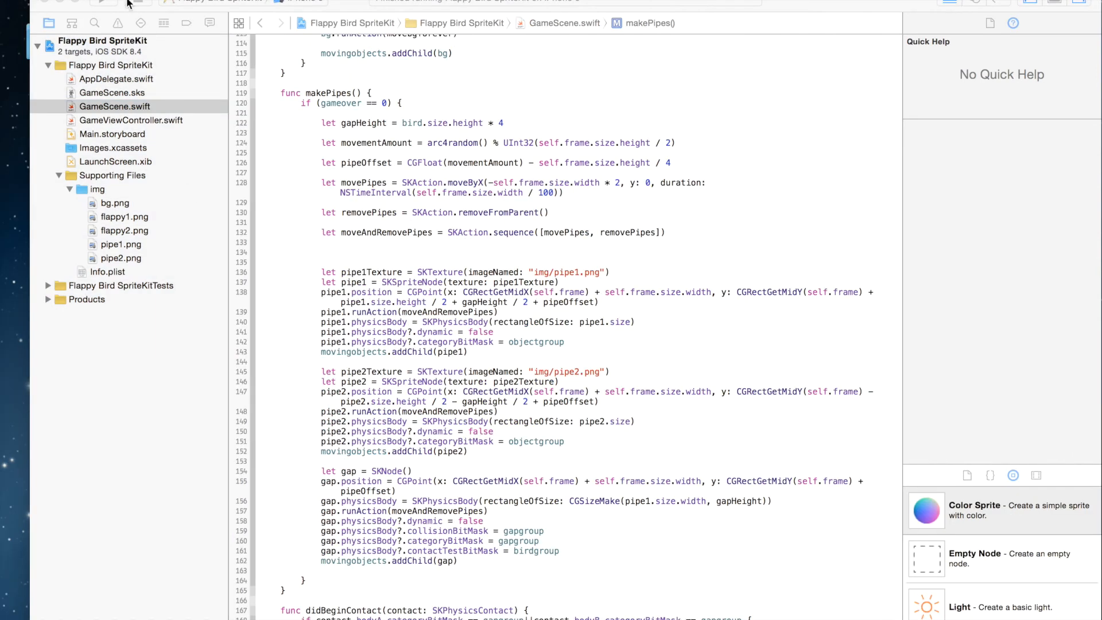
{"action": "left_click", "coordinate": [102, 3]}
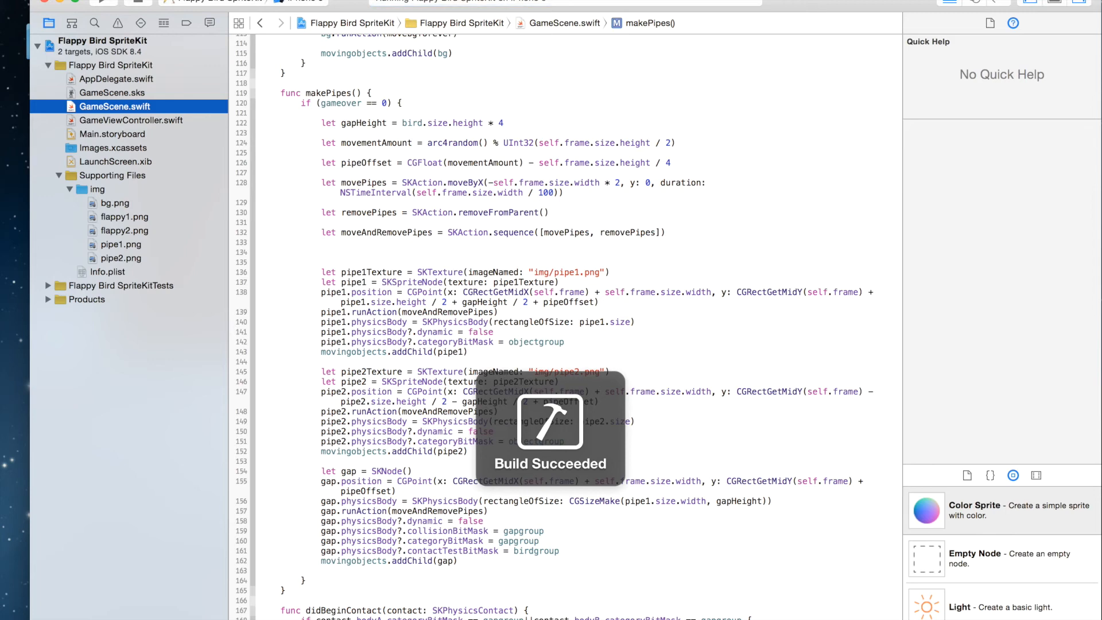